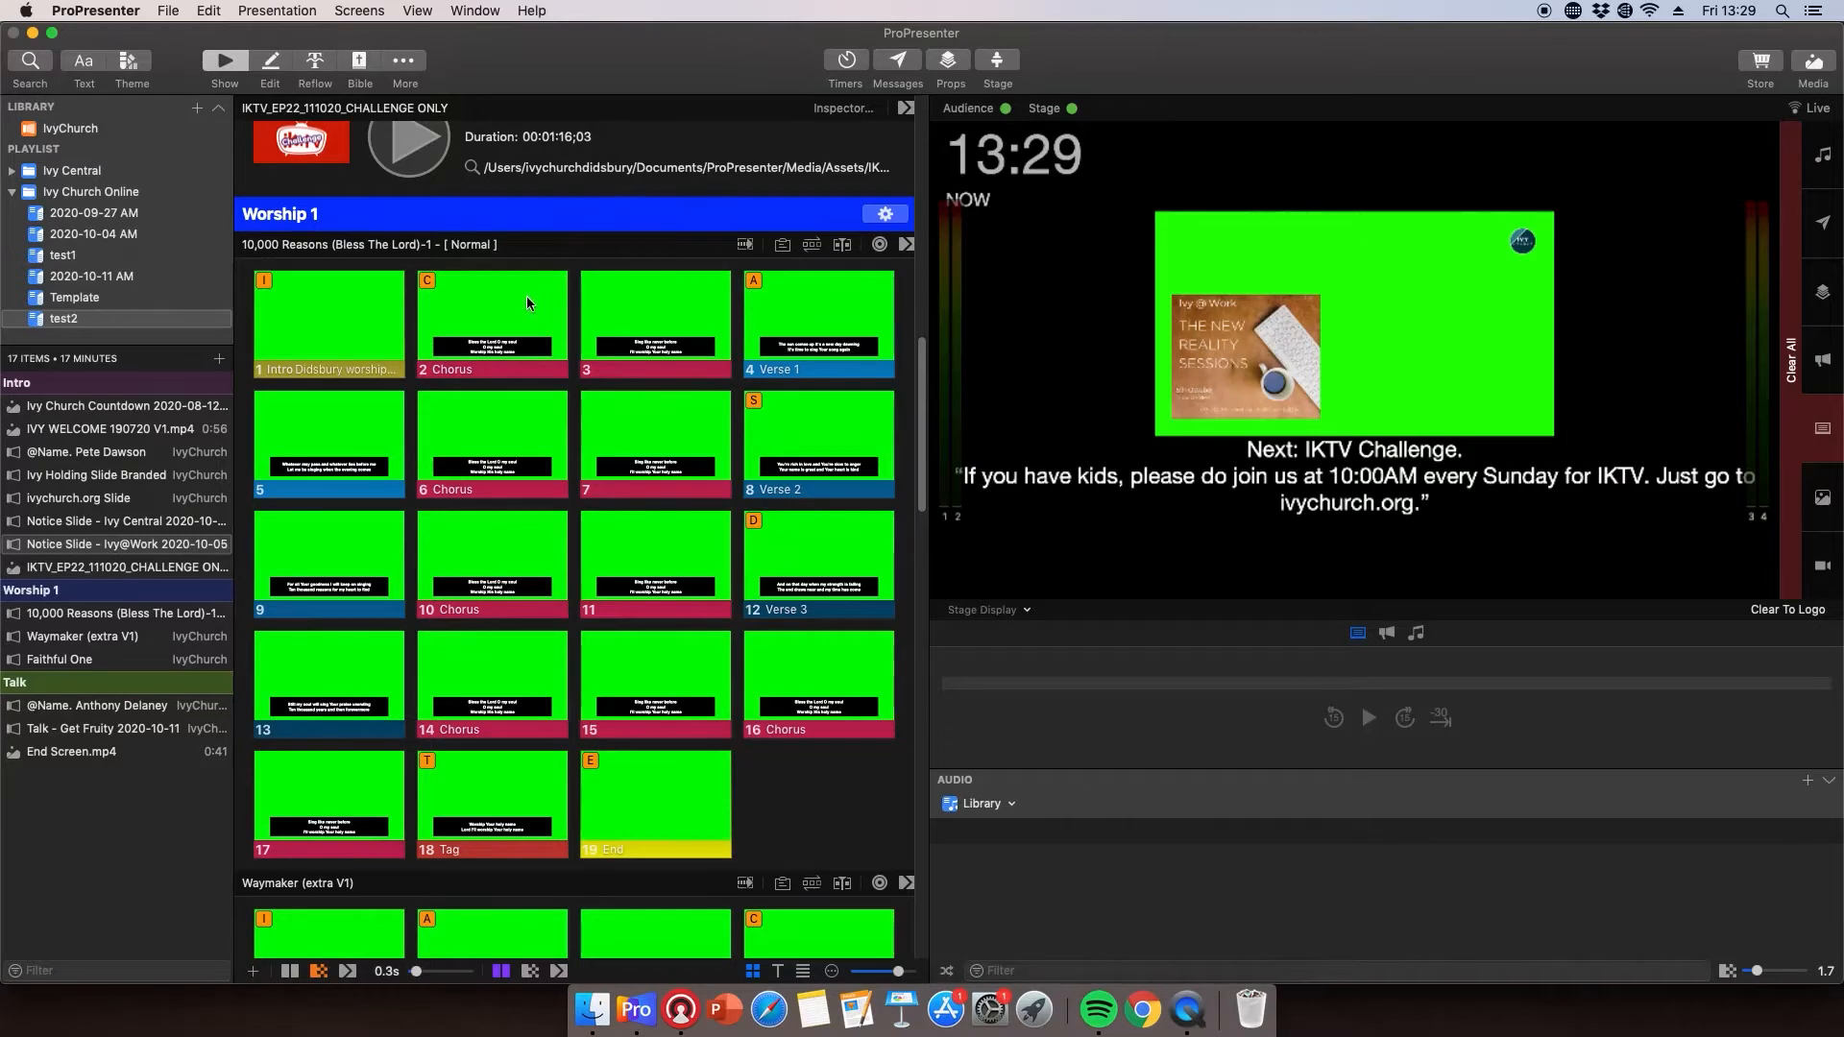
mouse_move(400, 317)
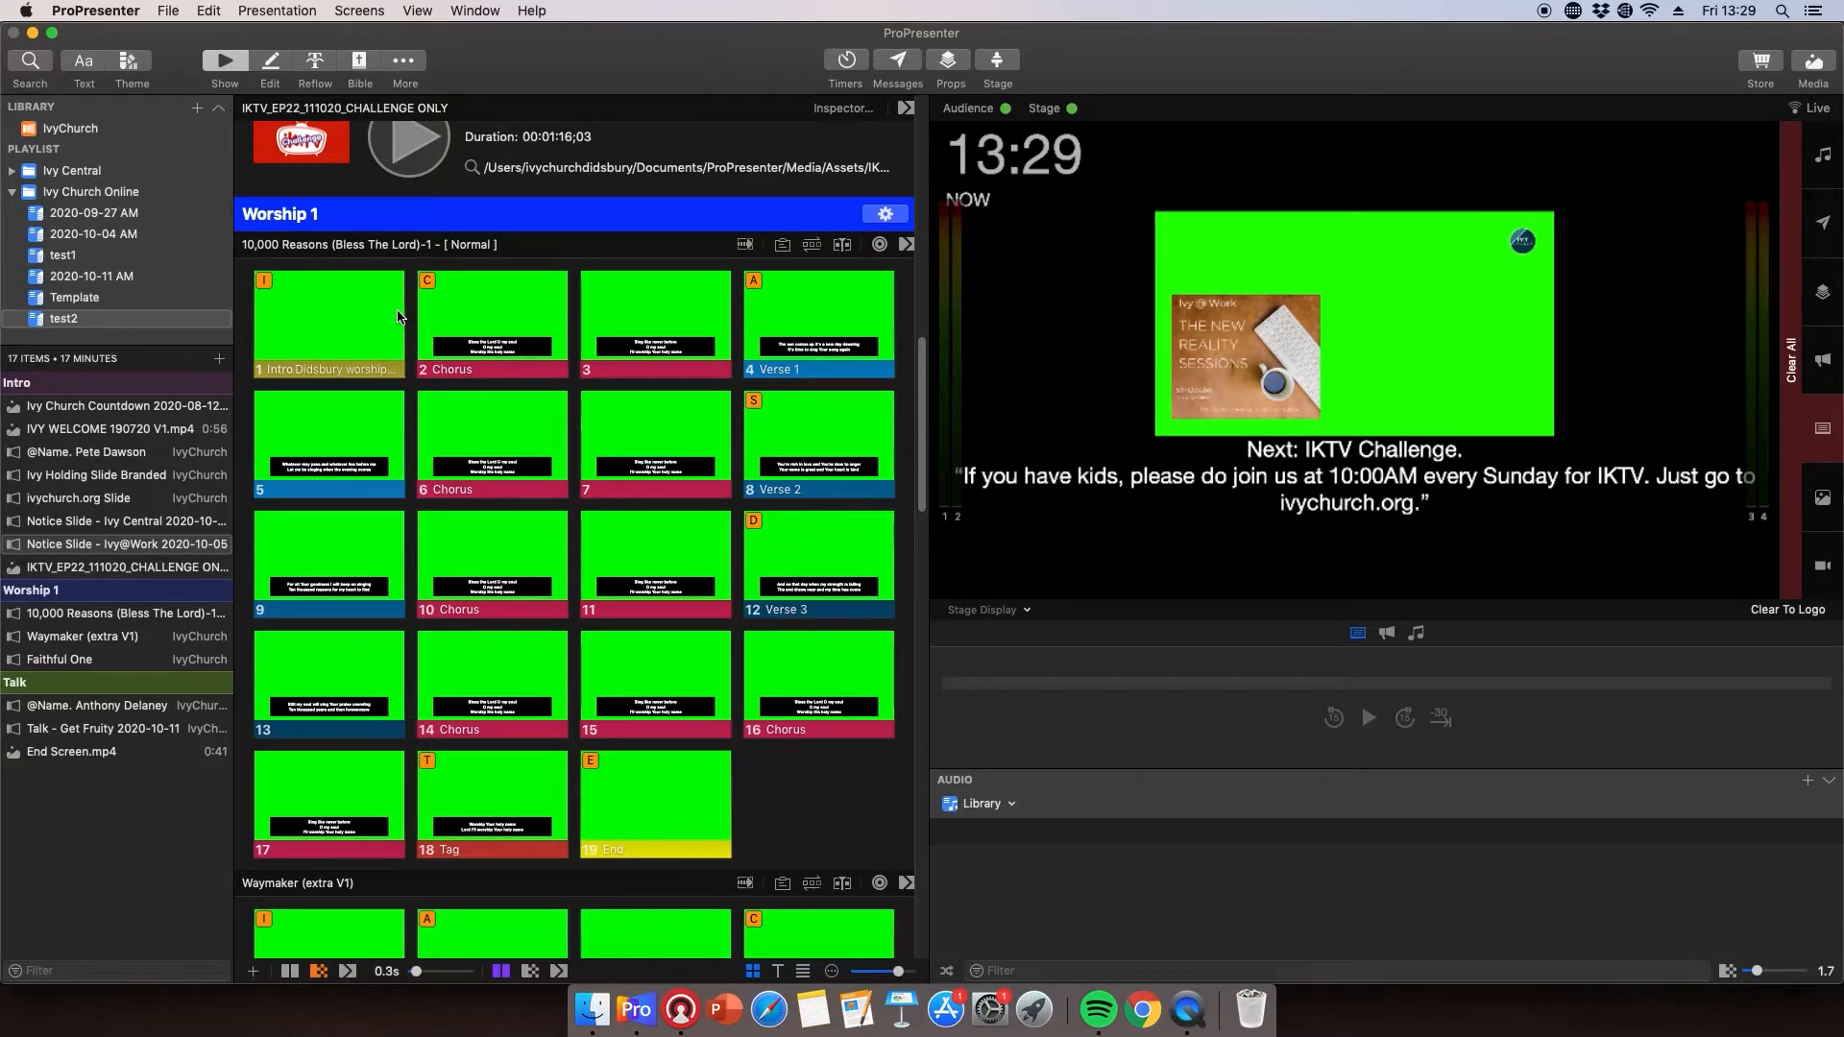
Step: Send slide 1 of 10,000 Reasons live so the stage shows the Bless the Lord lyrics
click(328, 323)
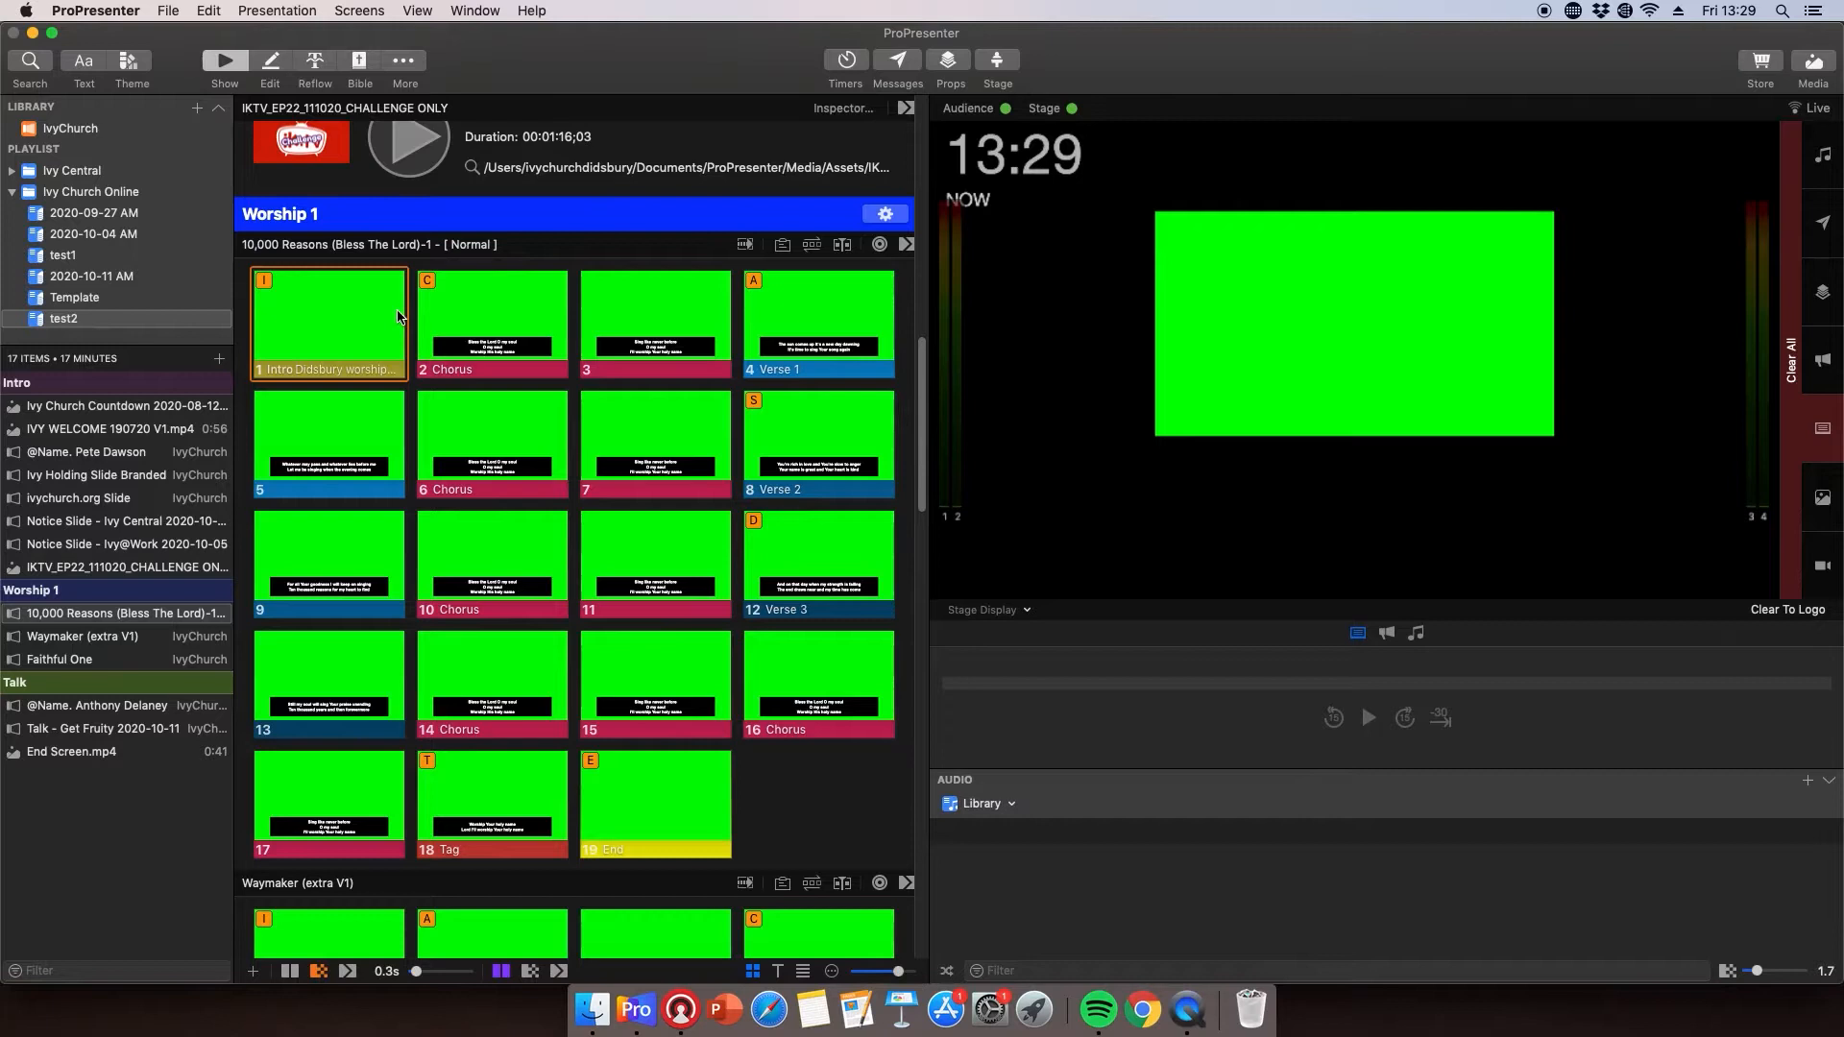
click(328, 323)
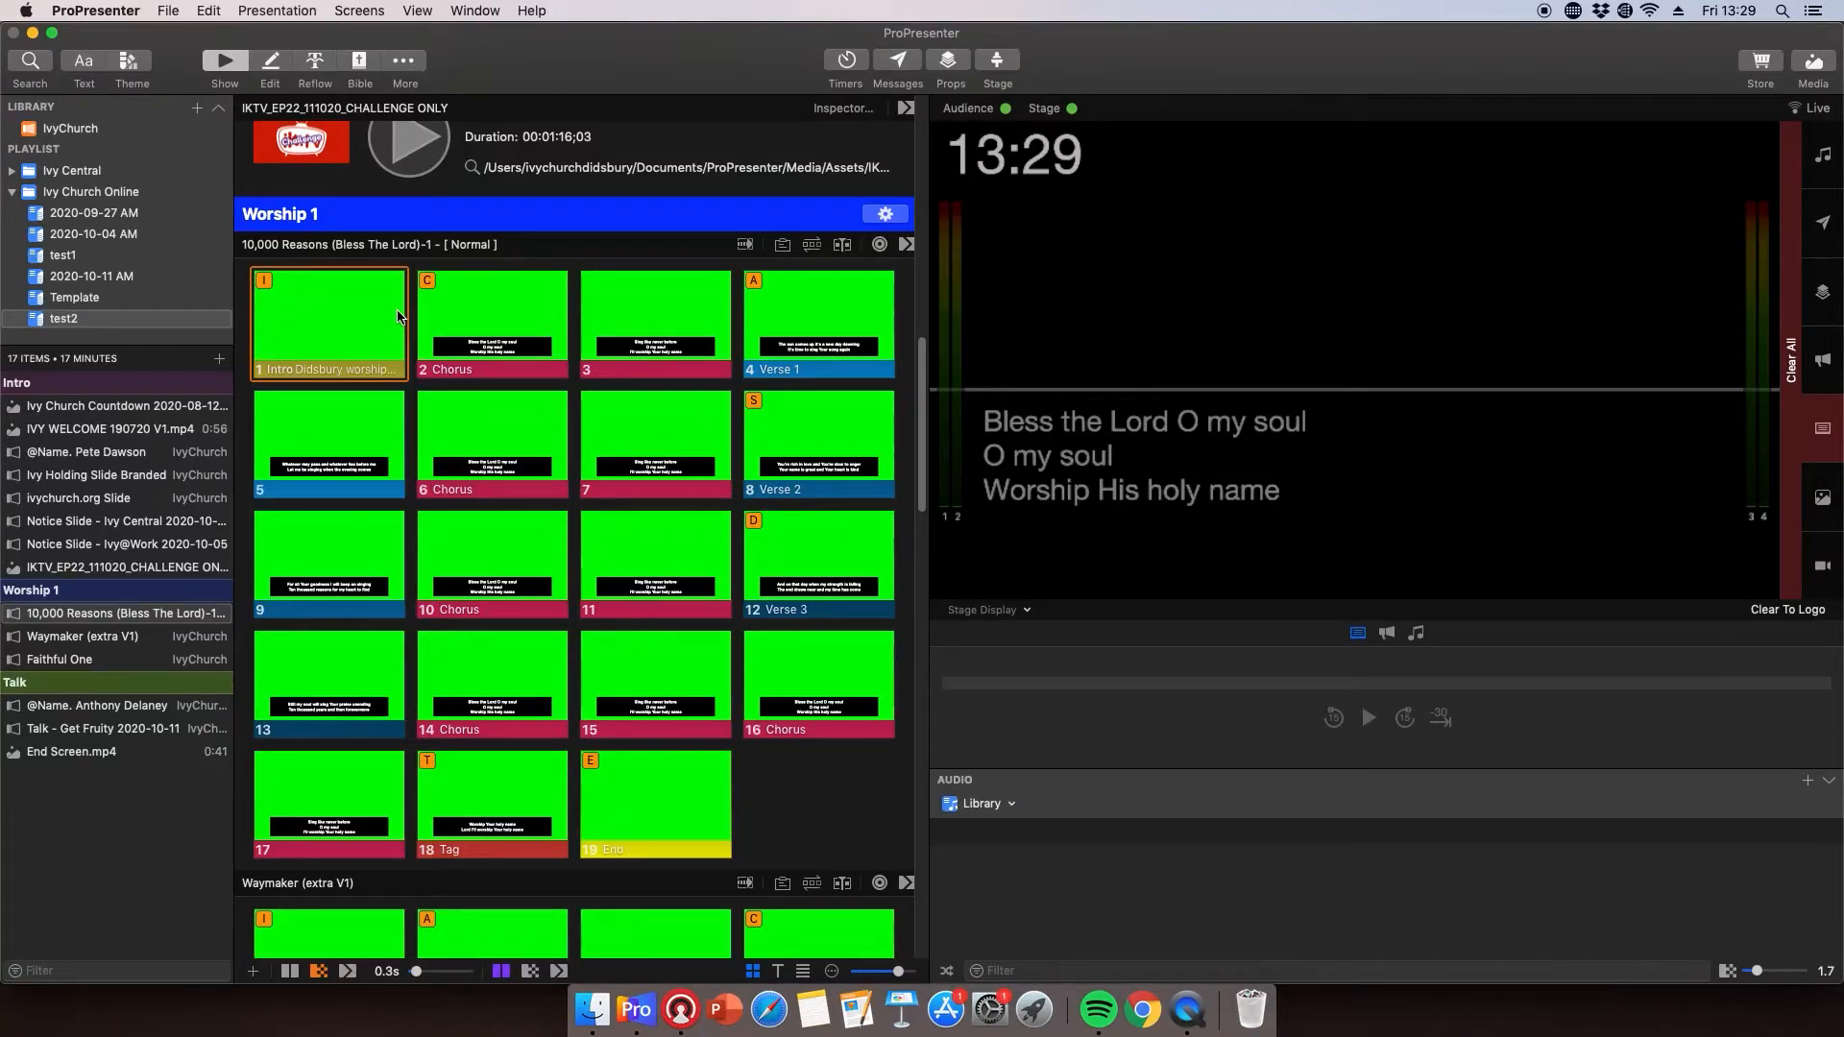
Step: Advance through the Chorus, slide 3, Verse 1 and slide 5 of 10,000 Reasons
click(491, 322)
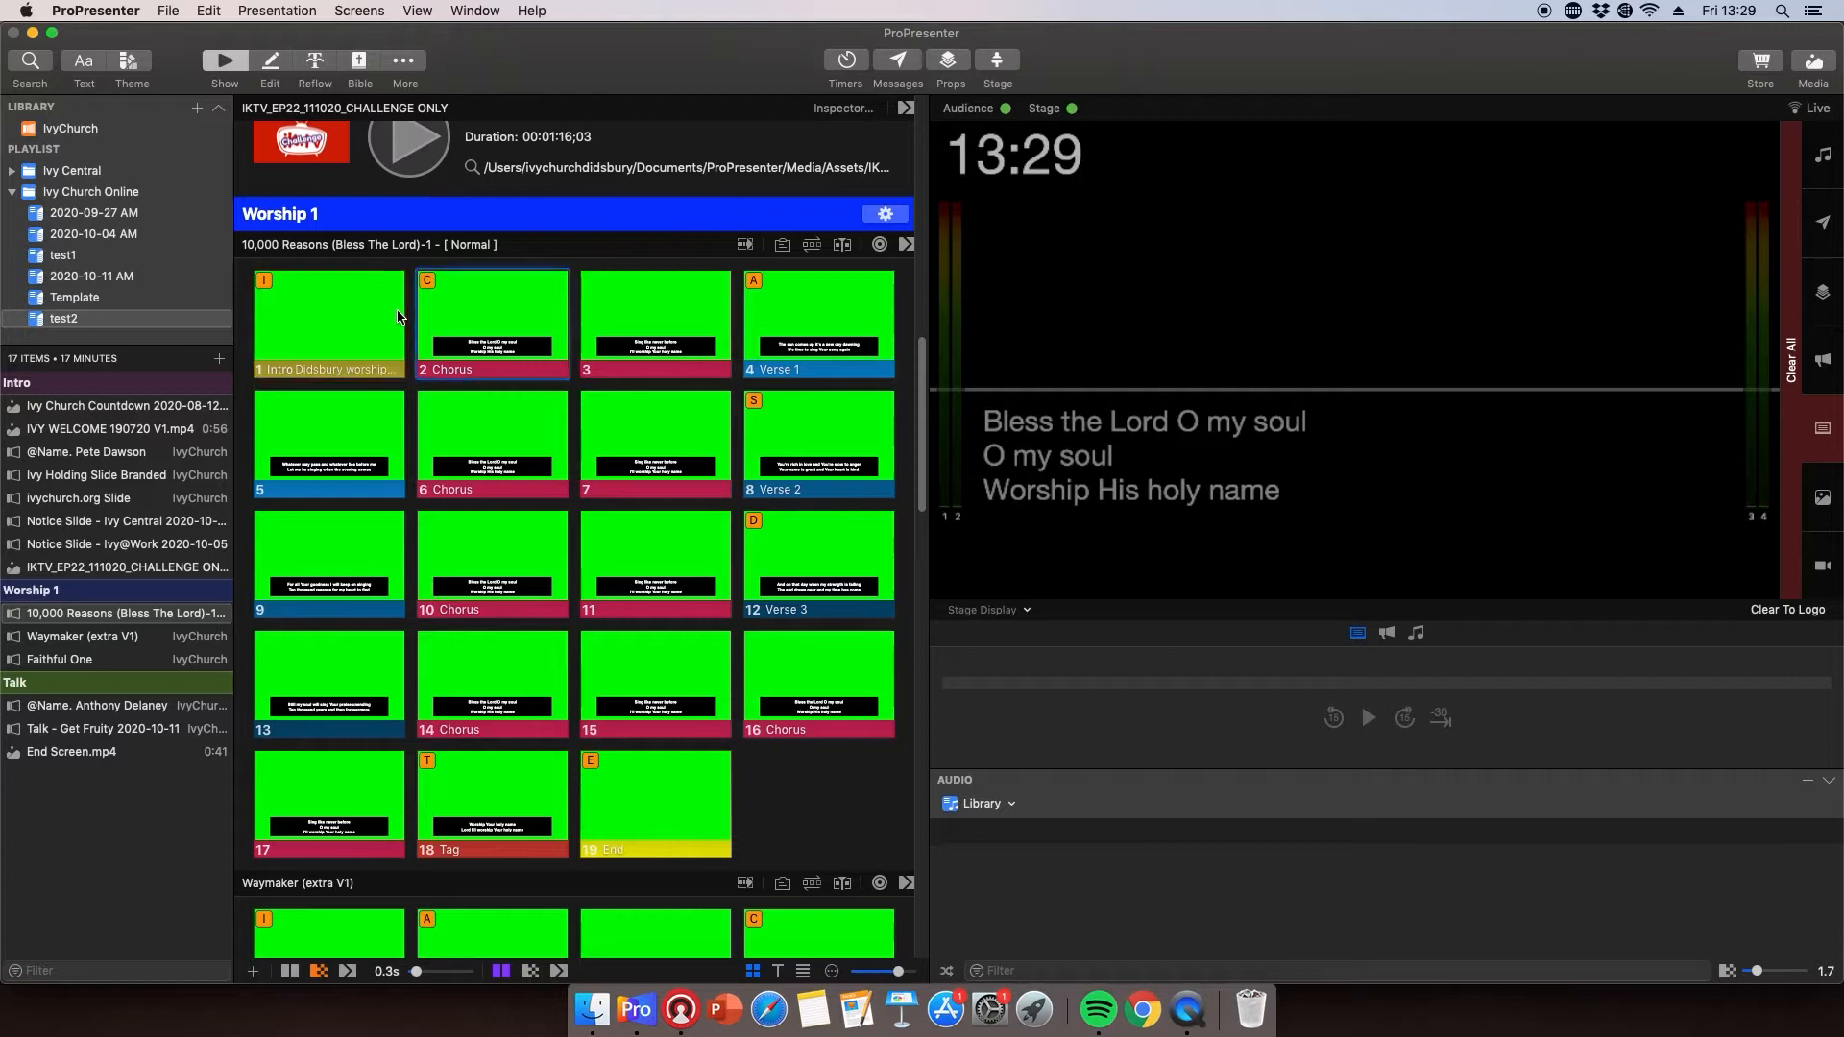
click(491, 322)
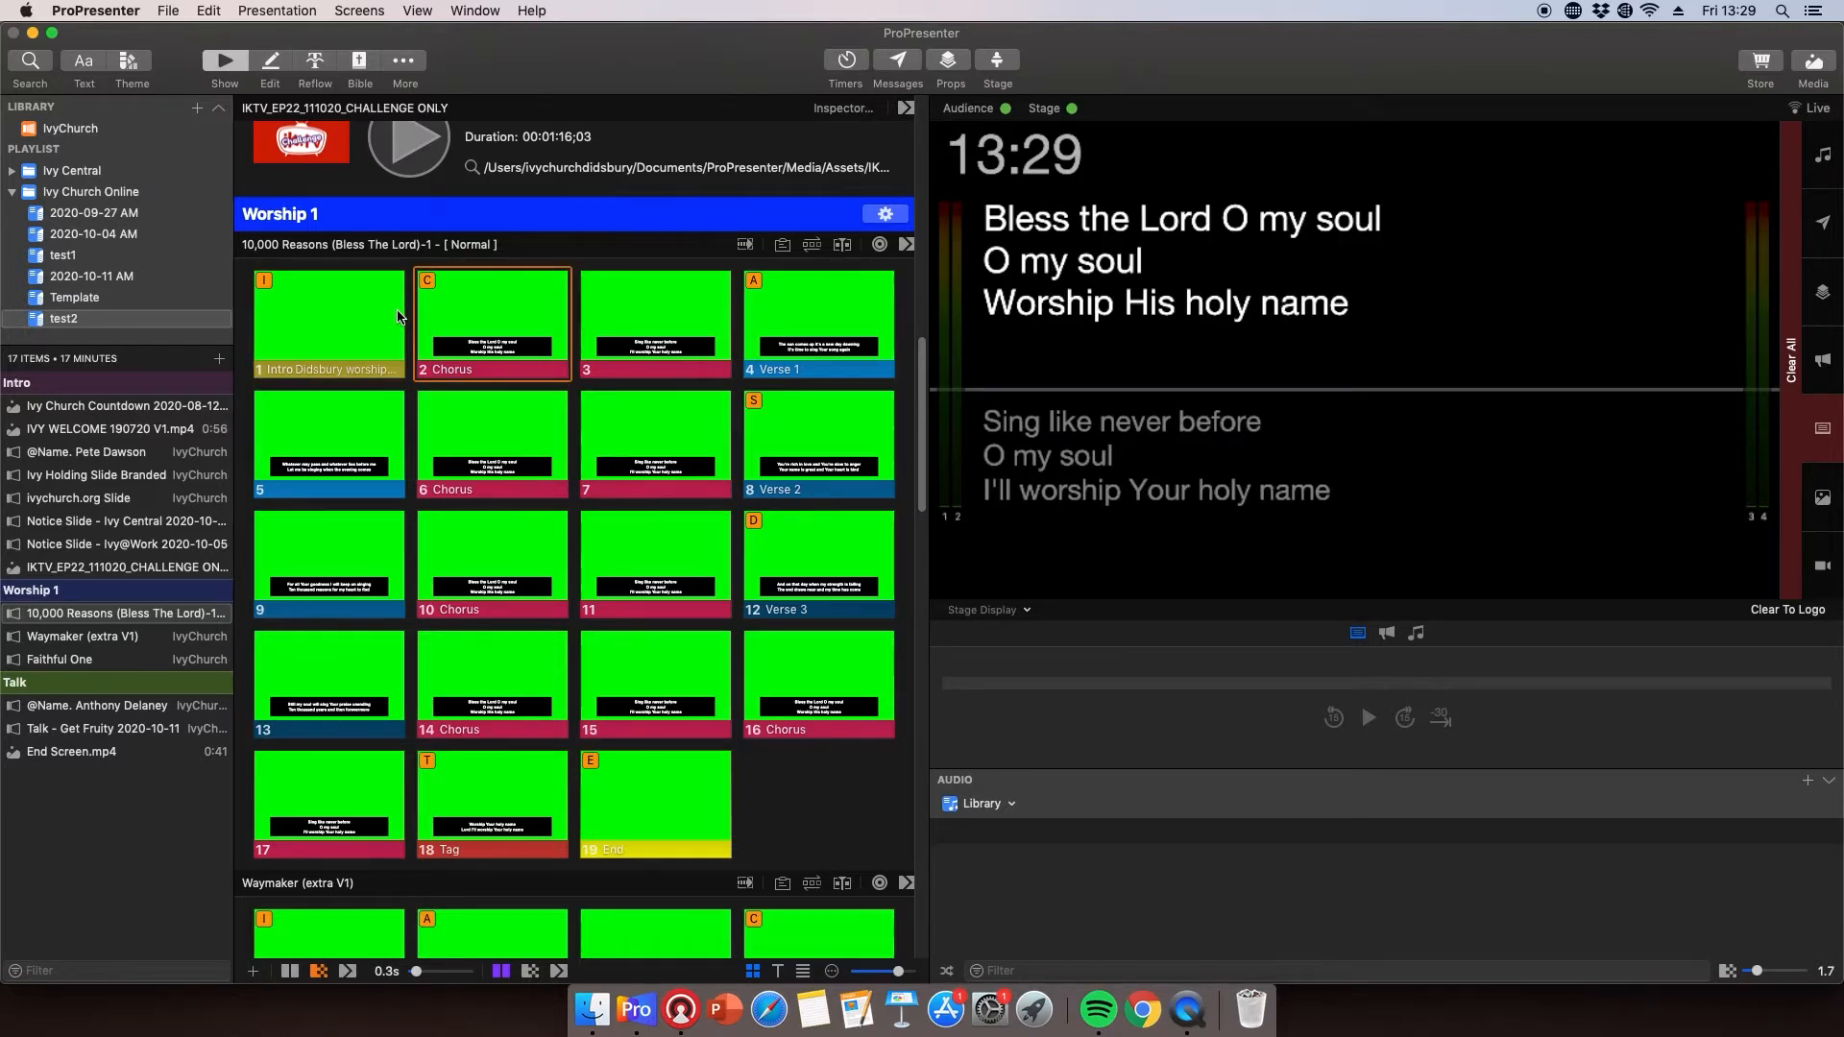
click(655, 319)
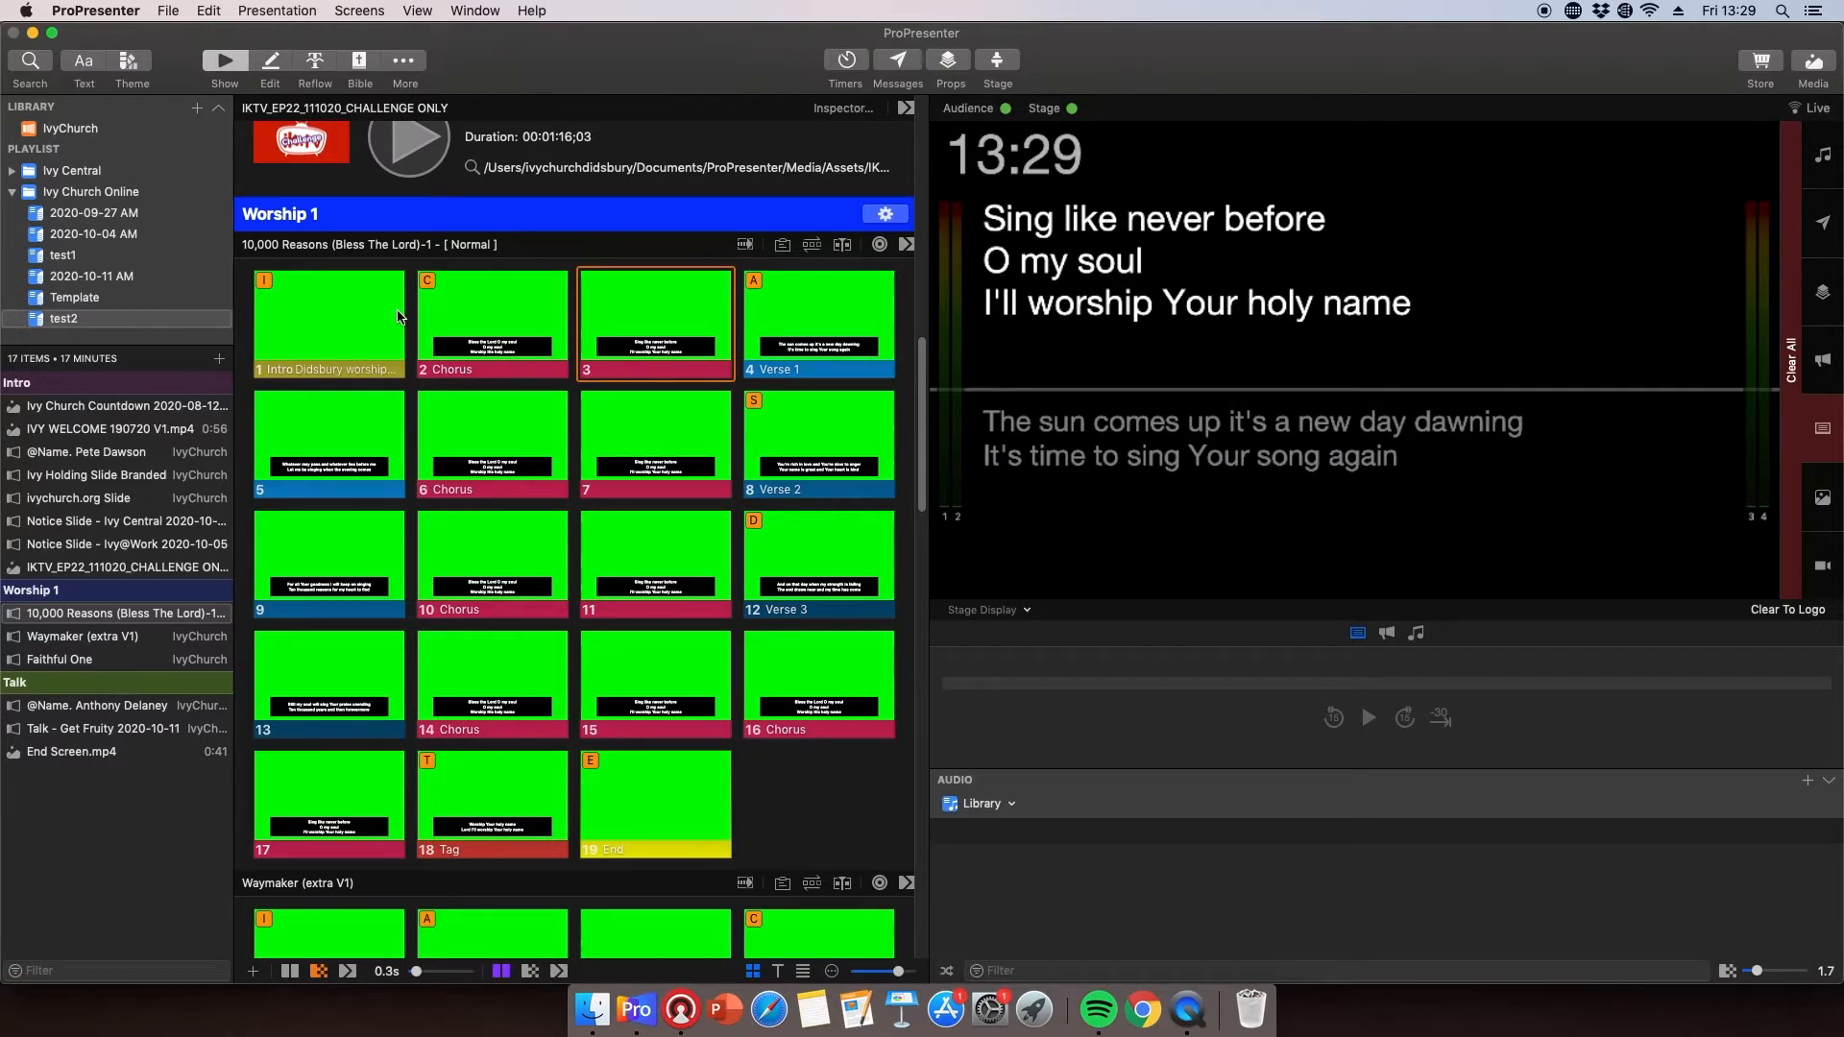
click(818, 323)
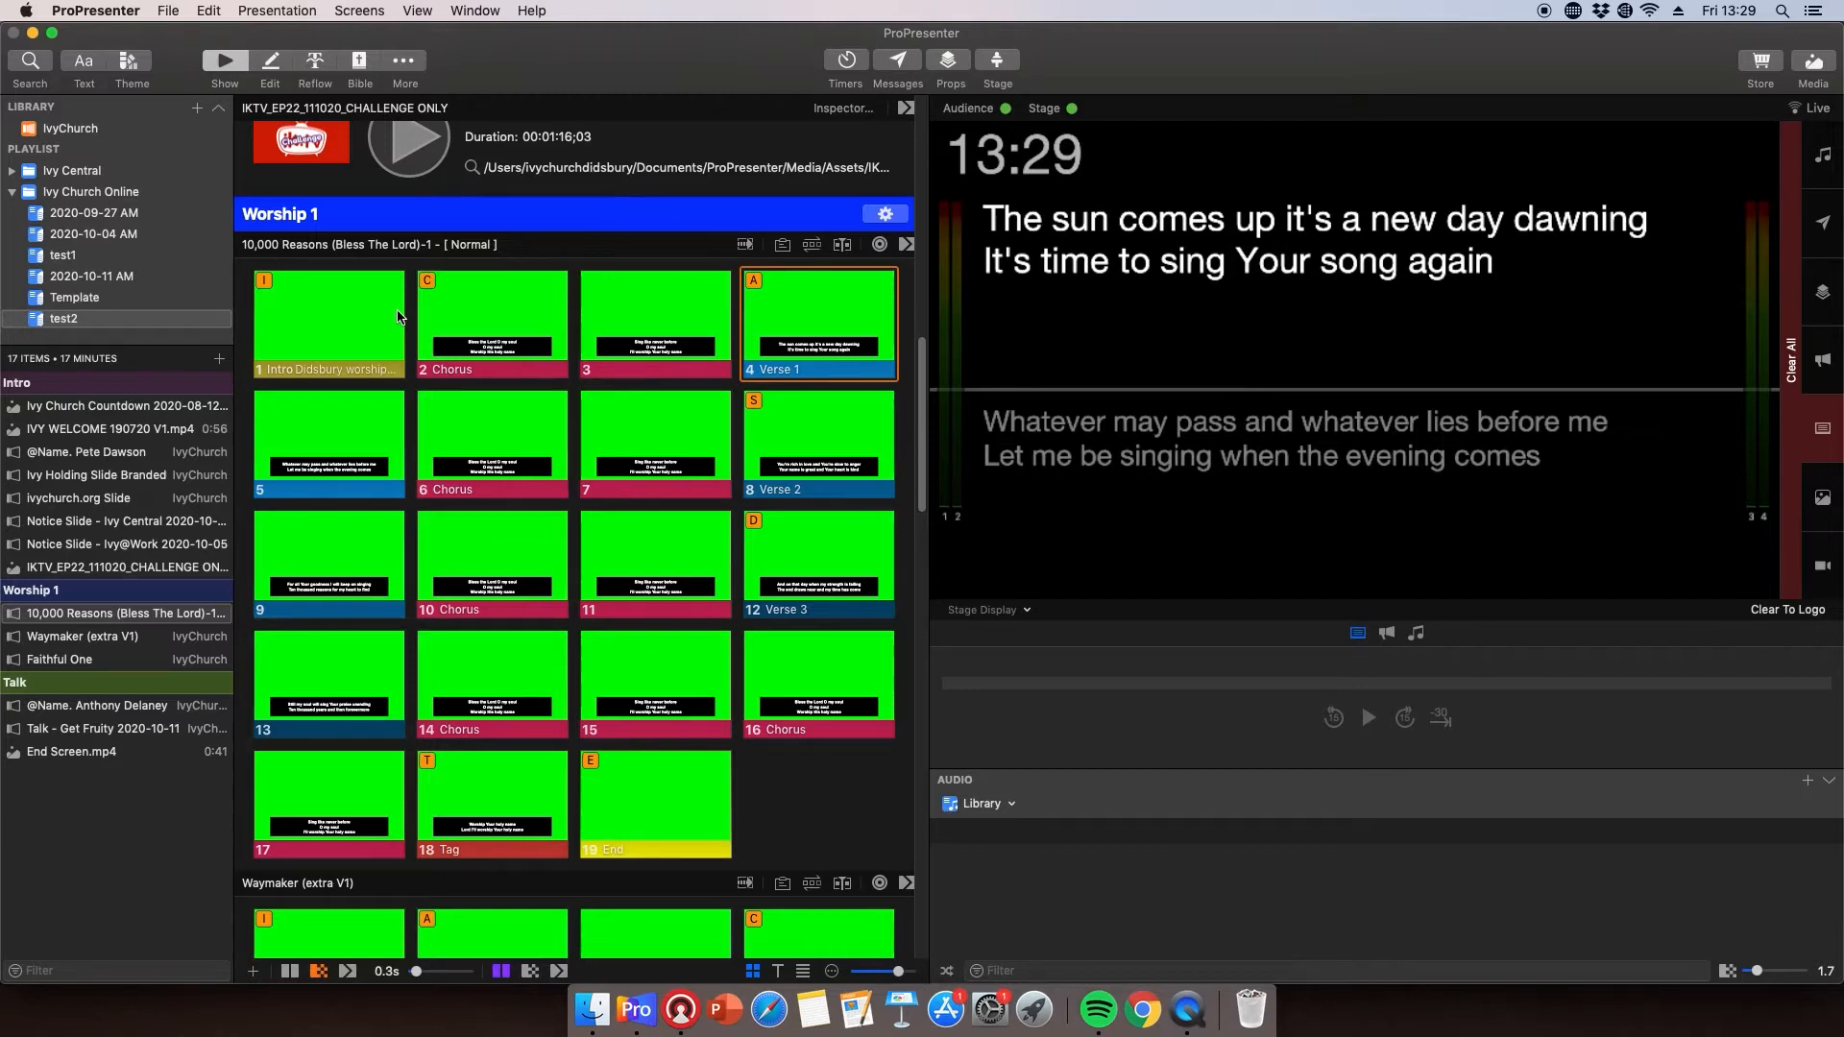
click(328, 442)
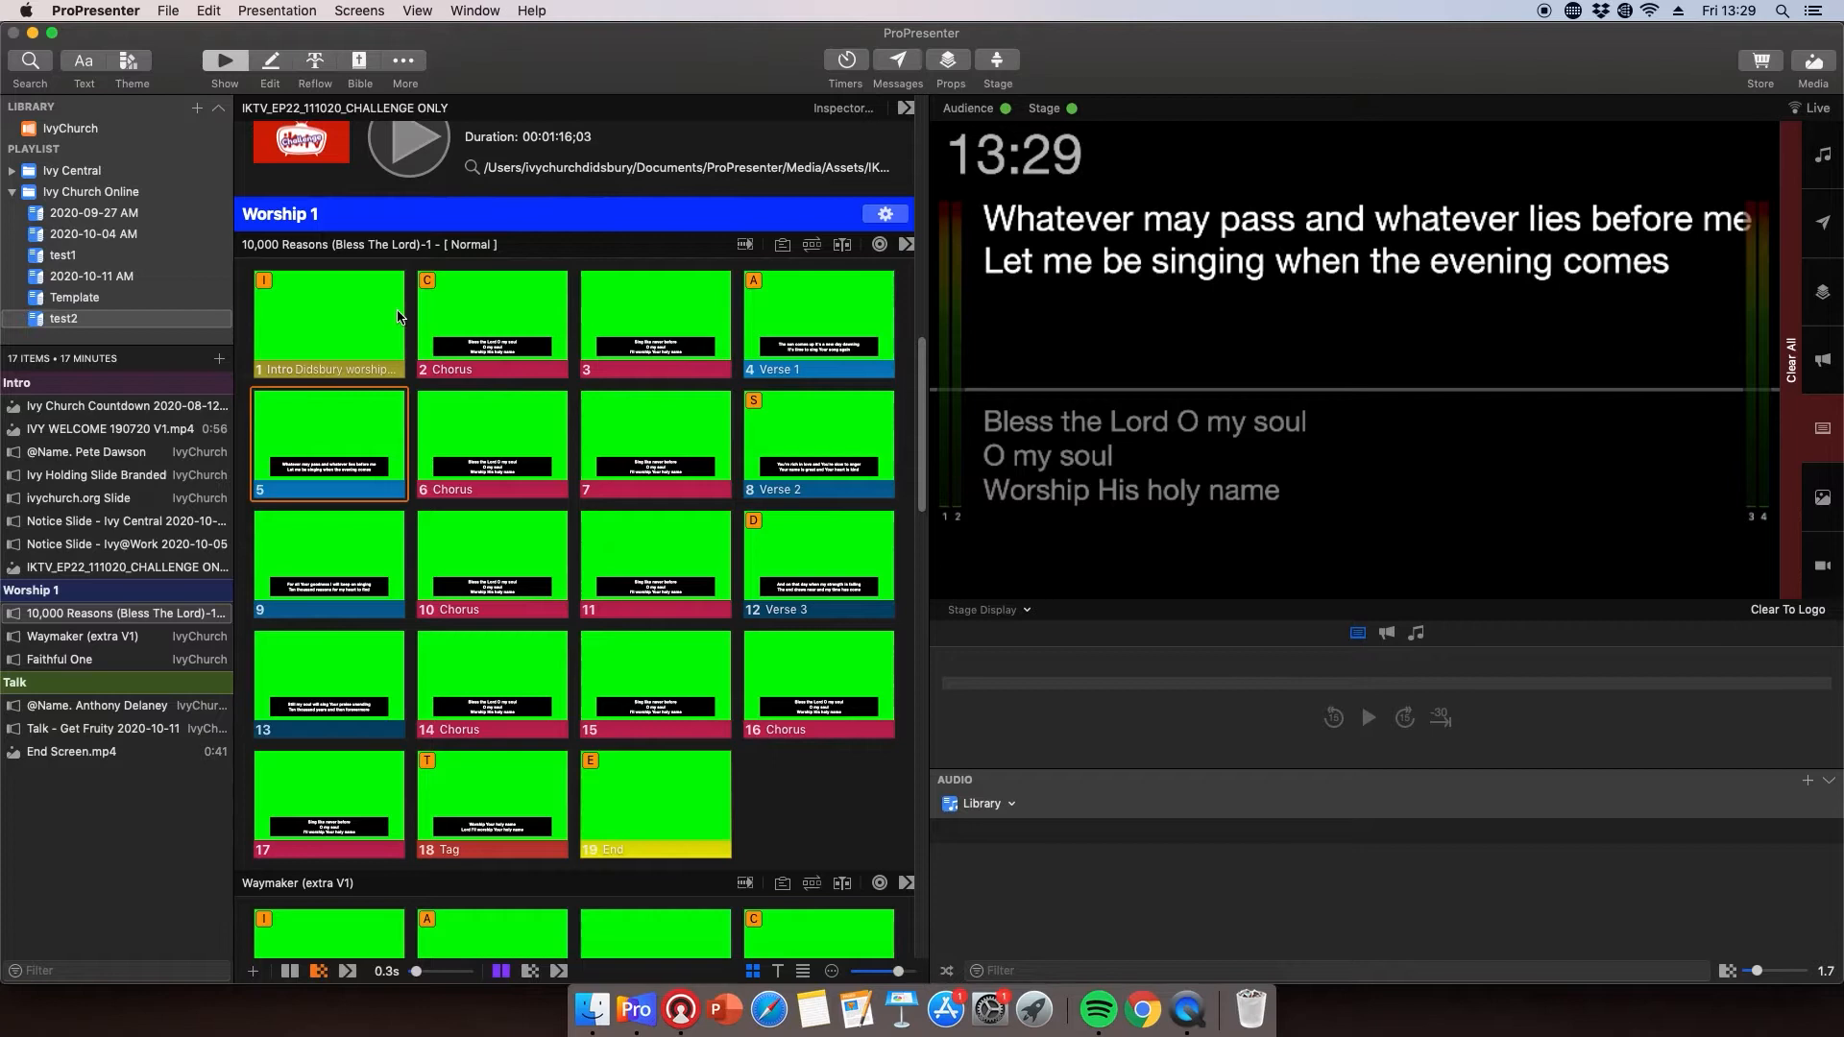
mouse_move(445, 276)
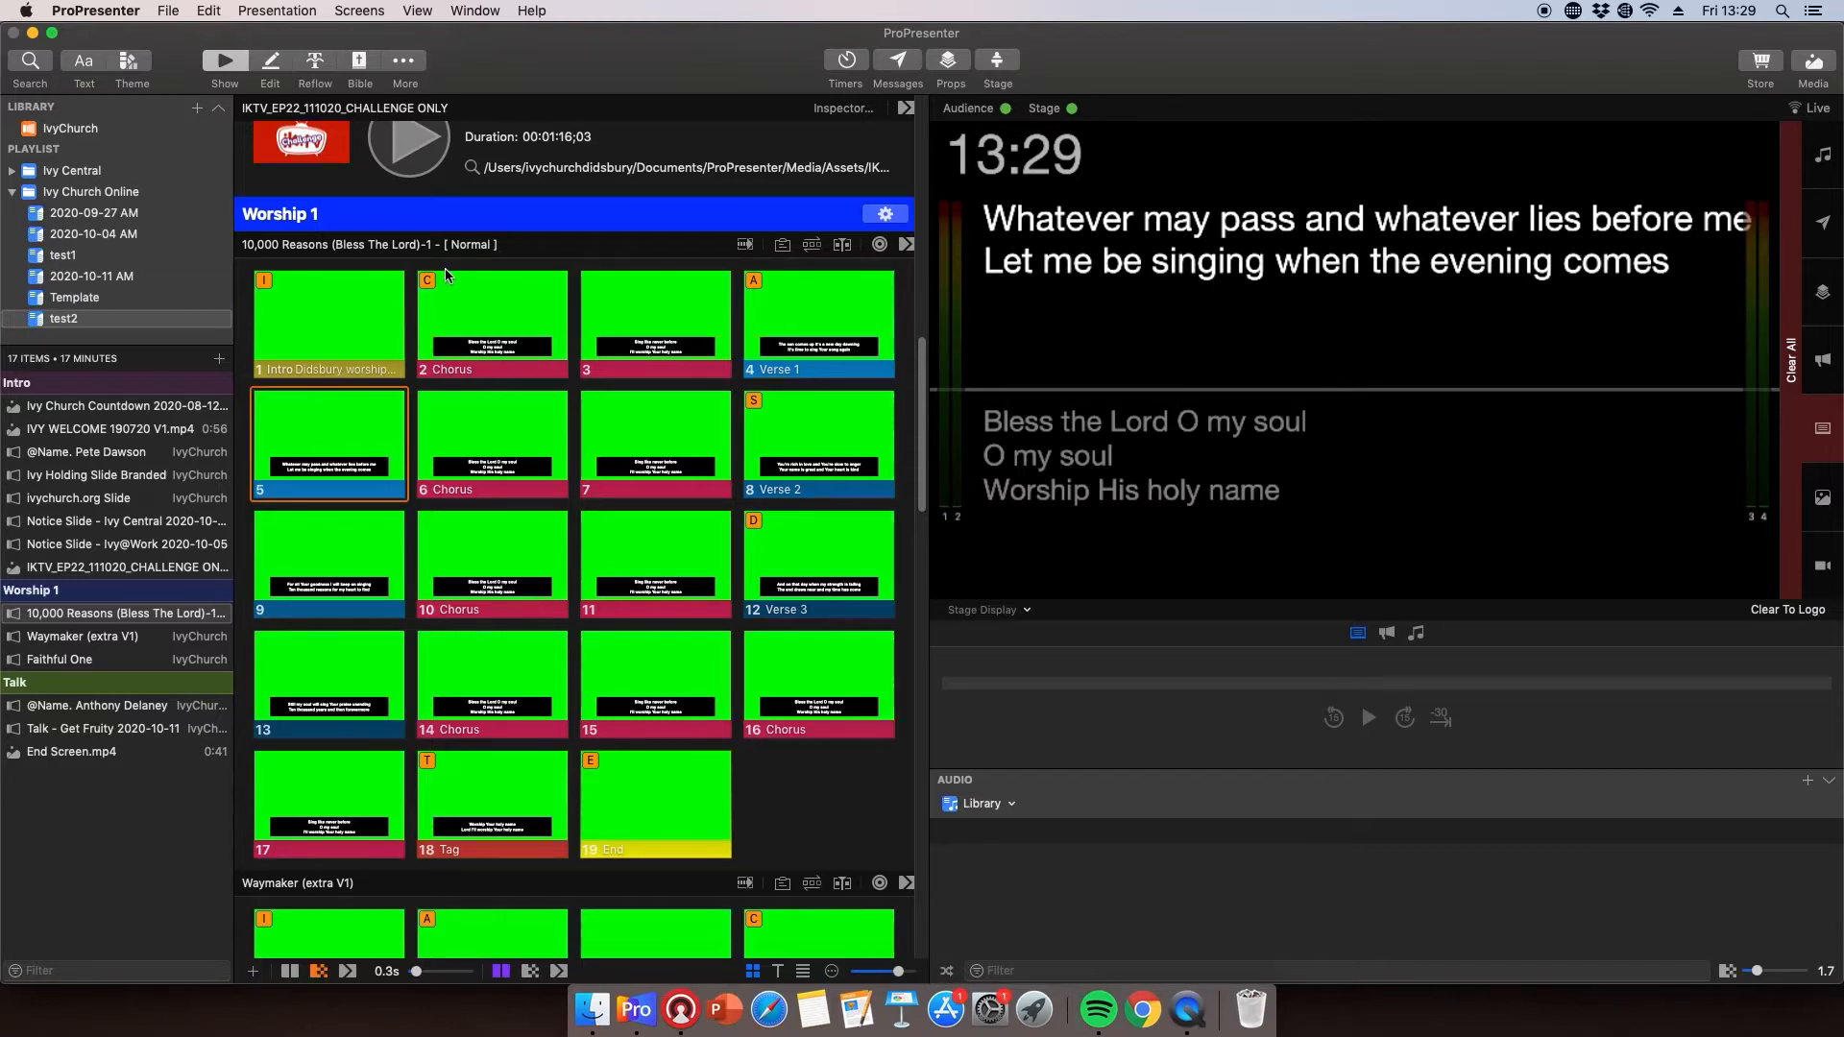
mouse_move(276, 521)
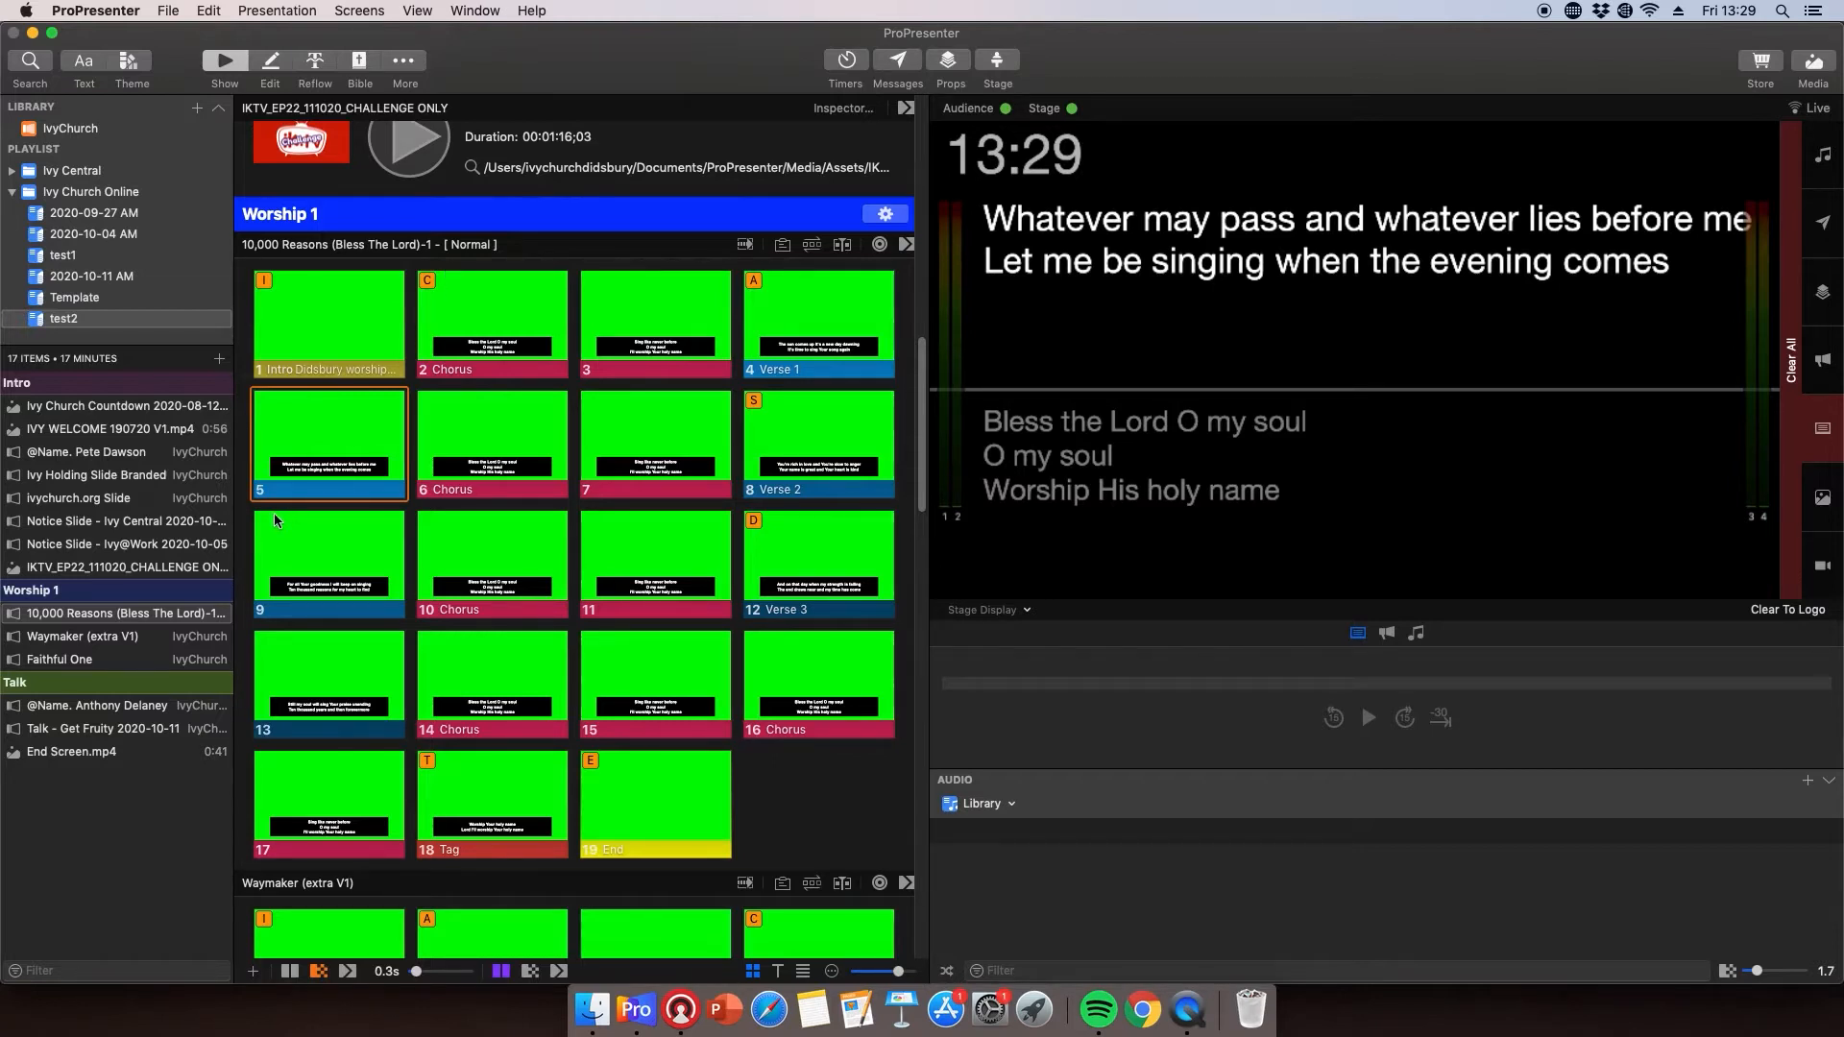
mouse_move(132, 501)
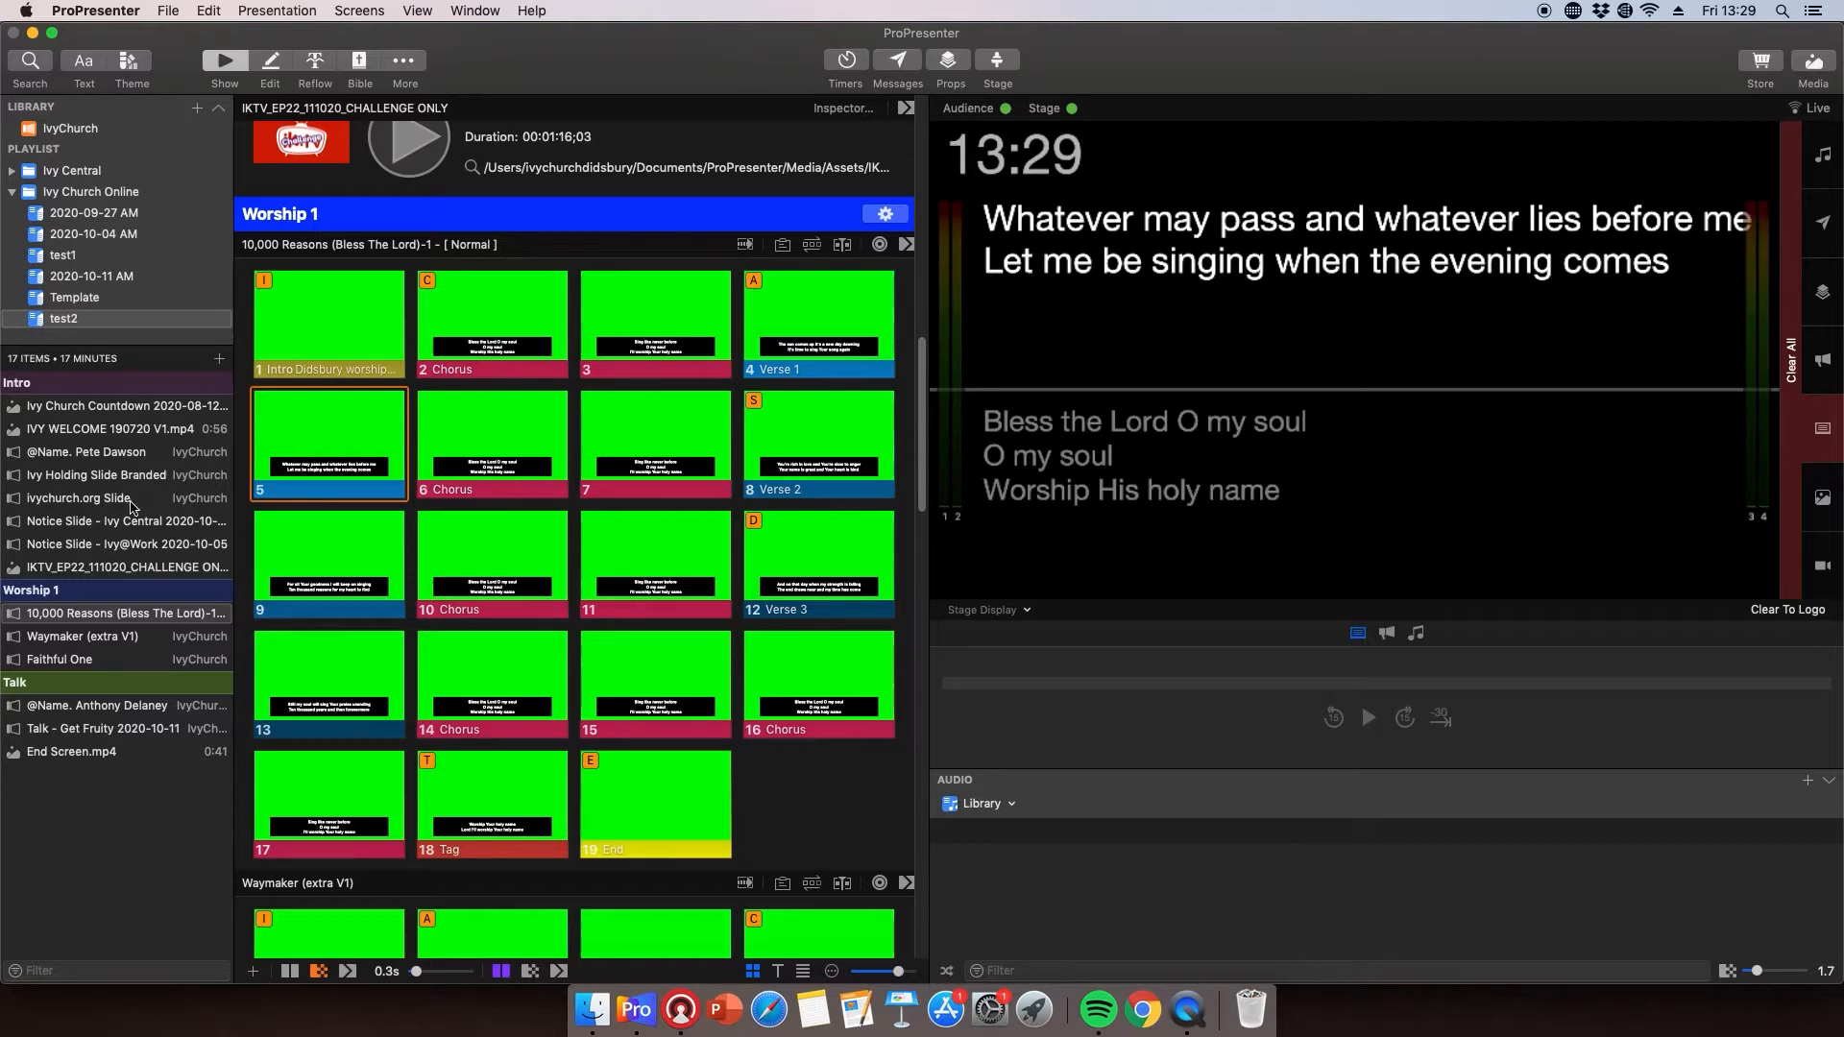
mouse_move(105, 423)
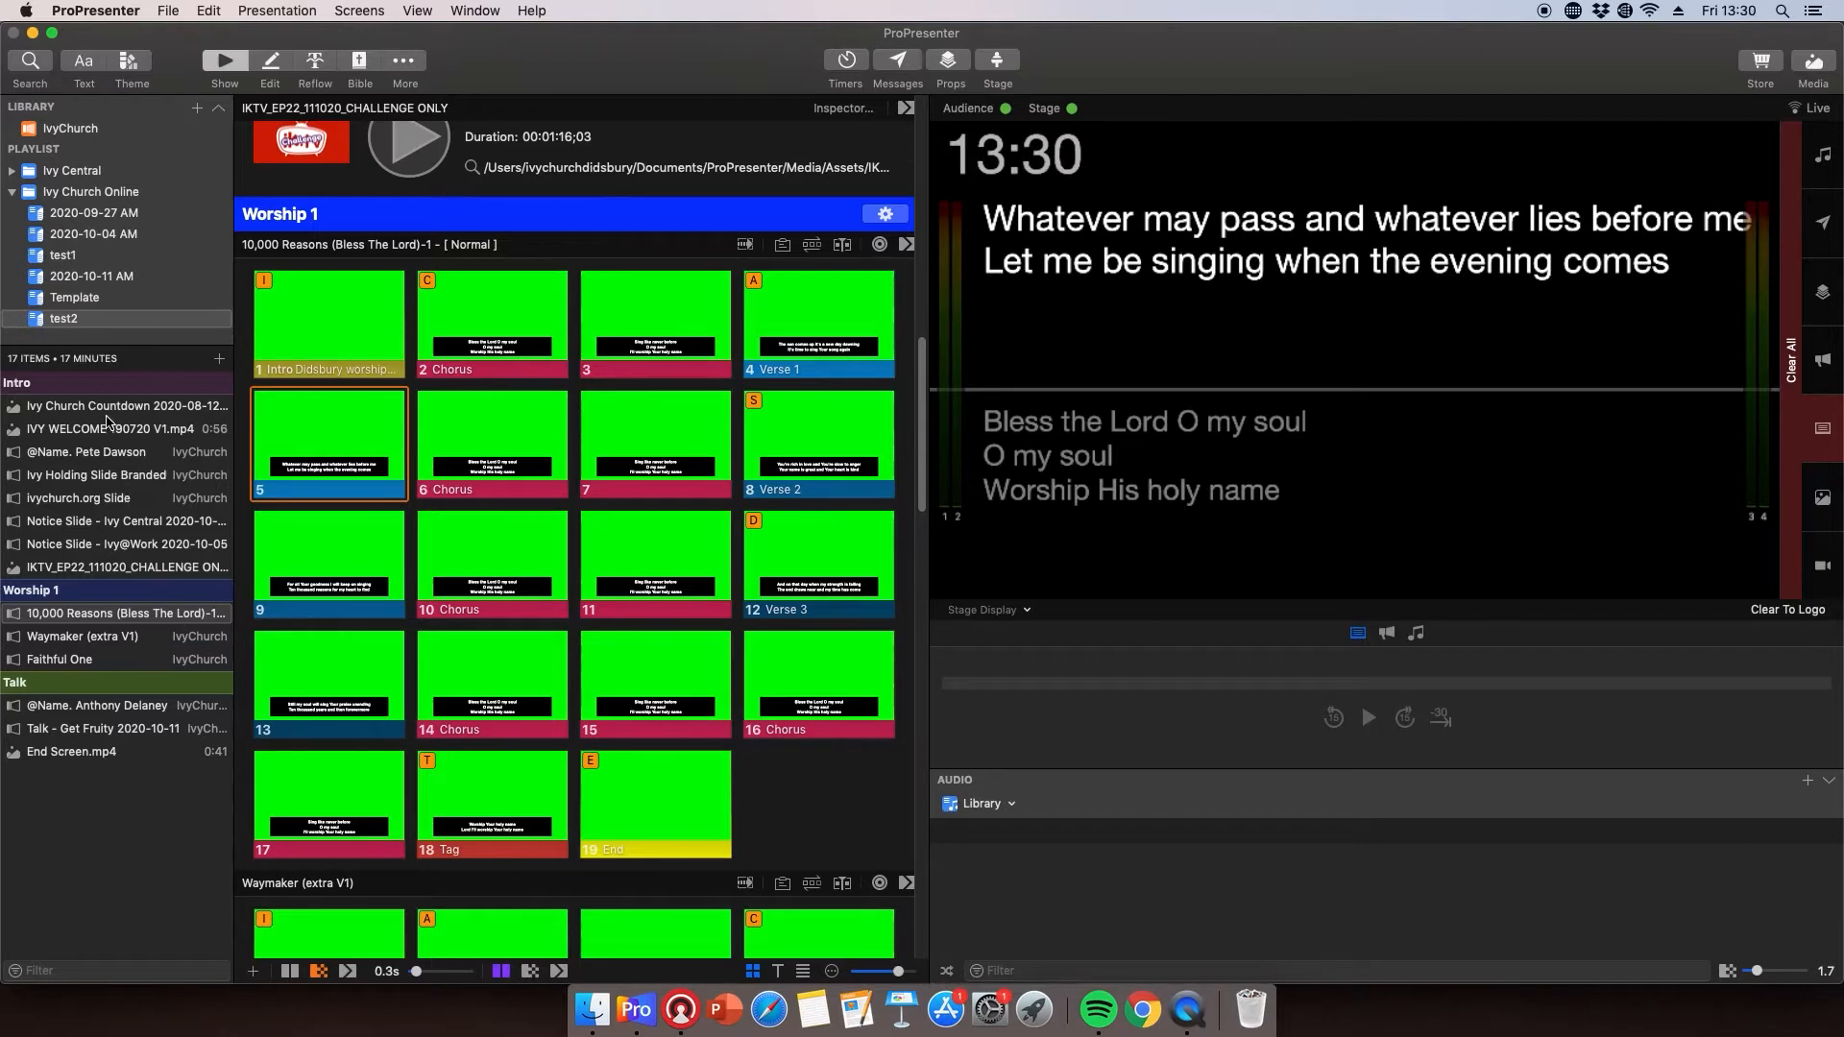
Step: Play the IKTV_EP22 challenge video, then put the ivychurch.org slide live
click(107, 566)
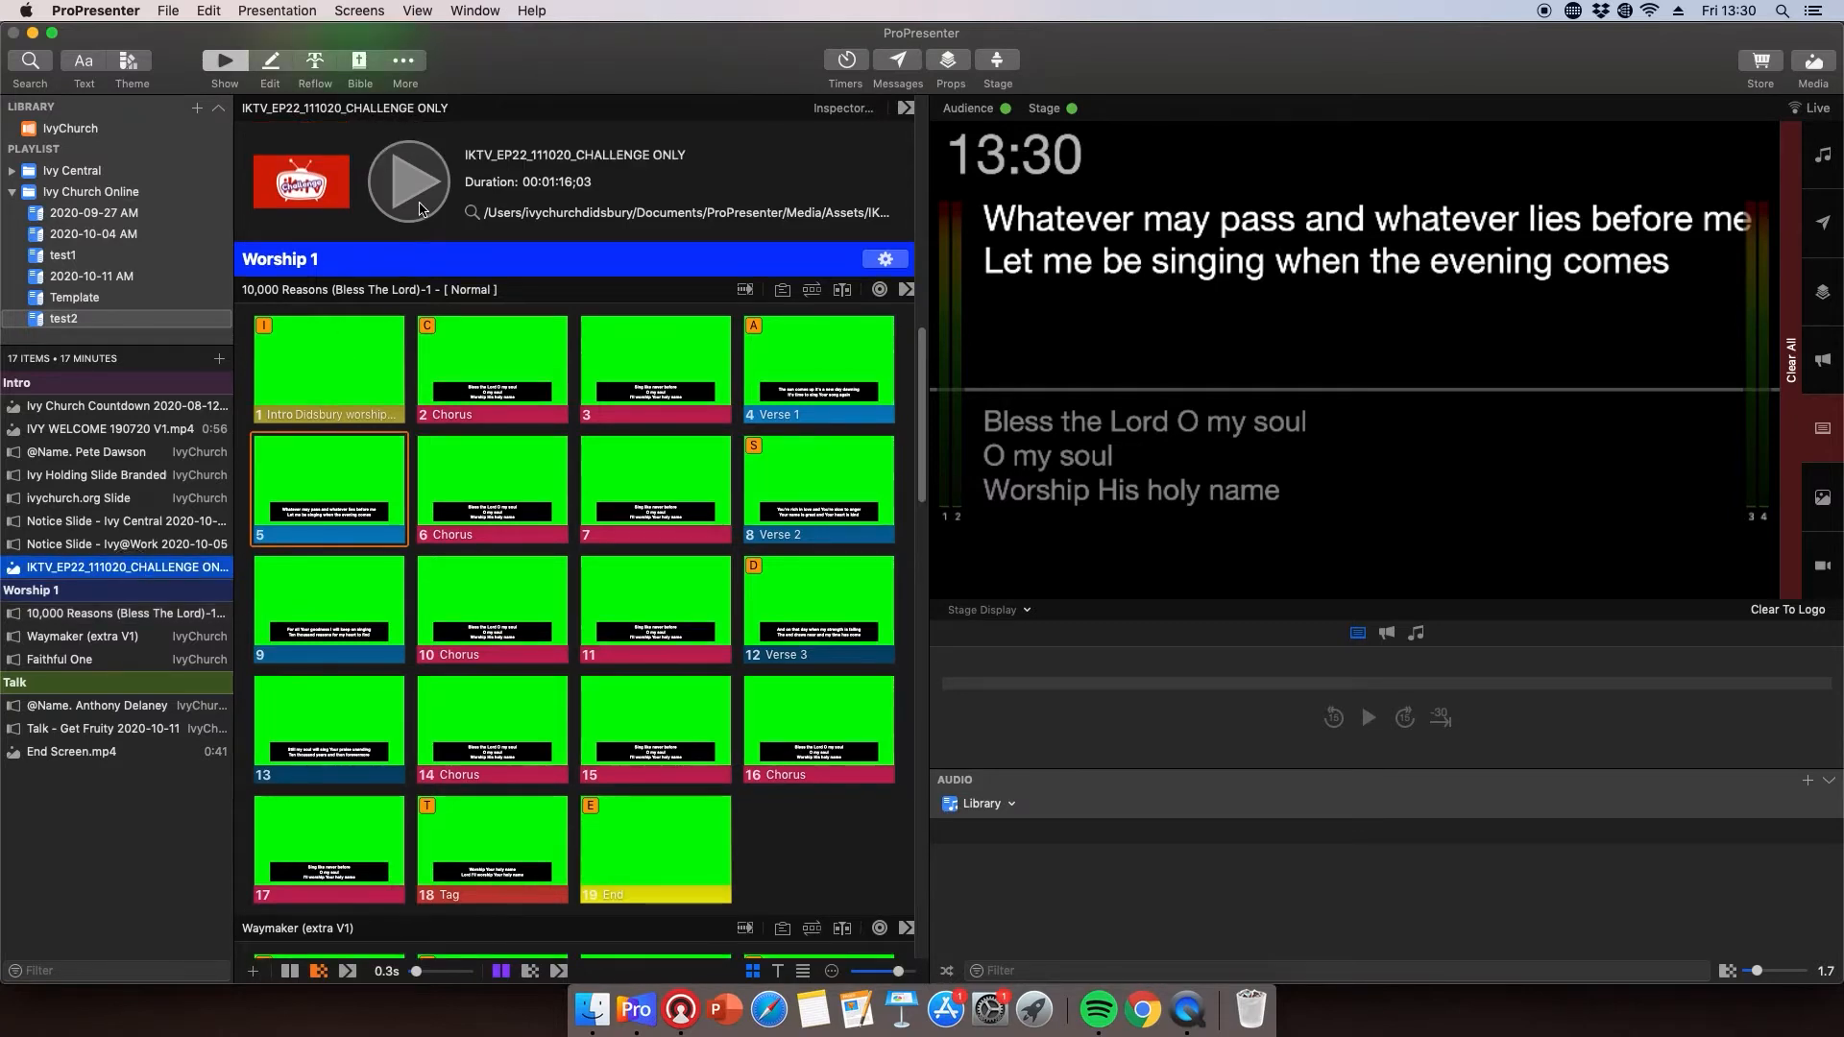
mouse_move(419, 202)
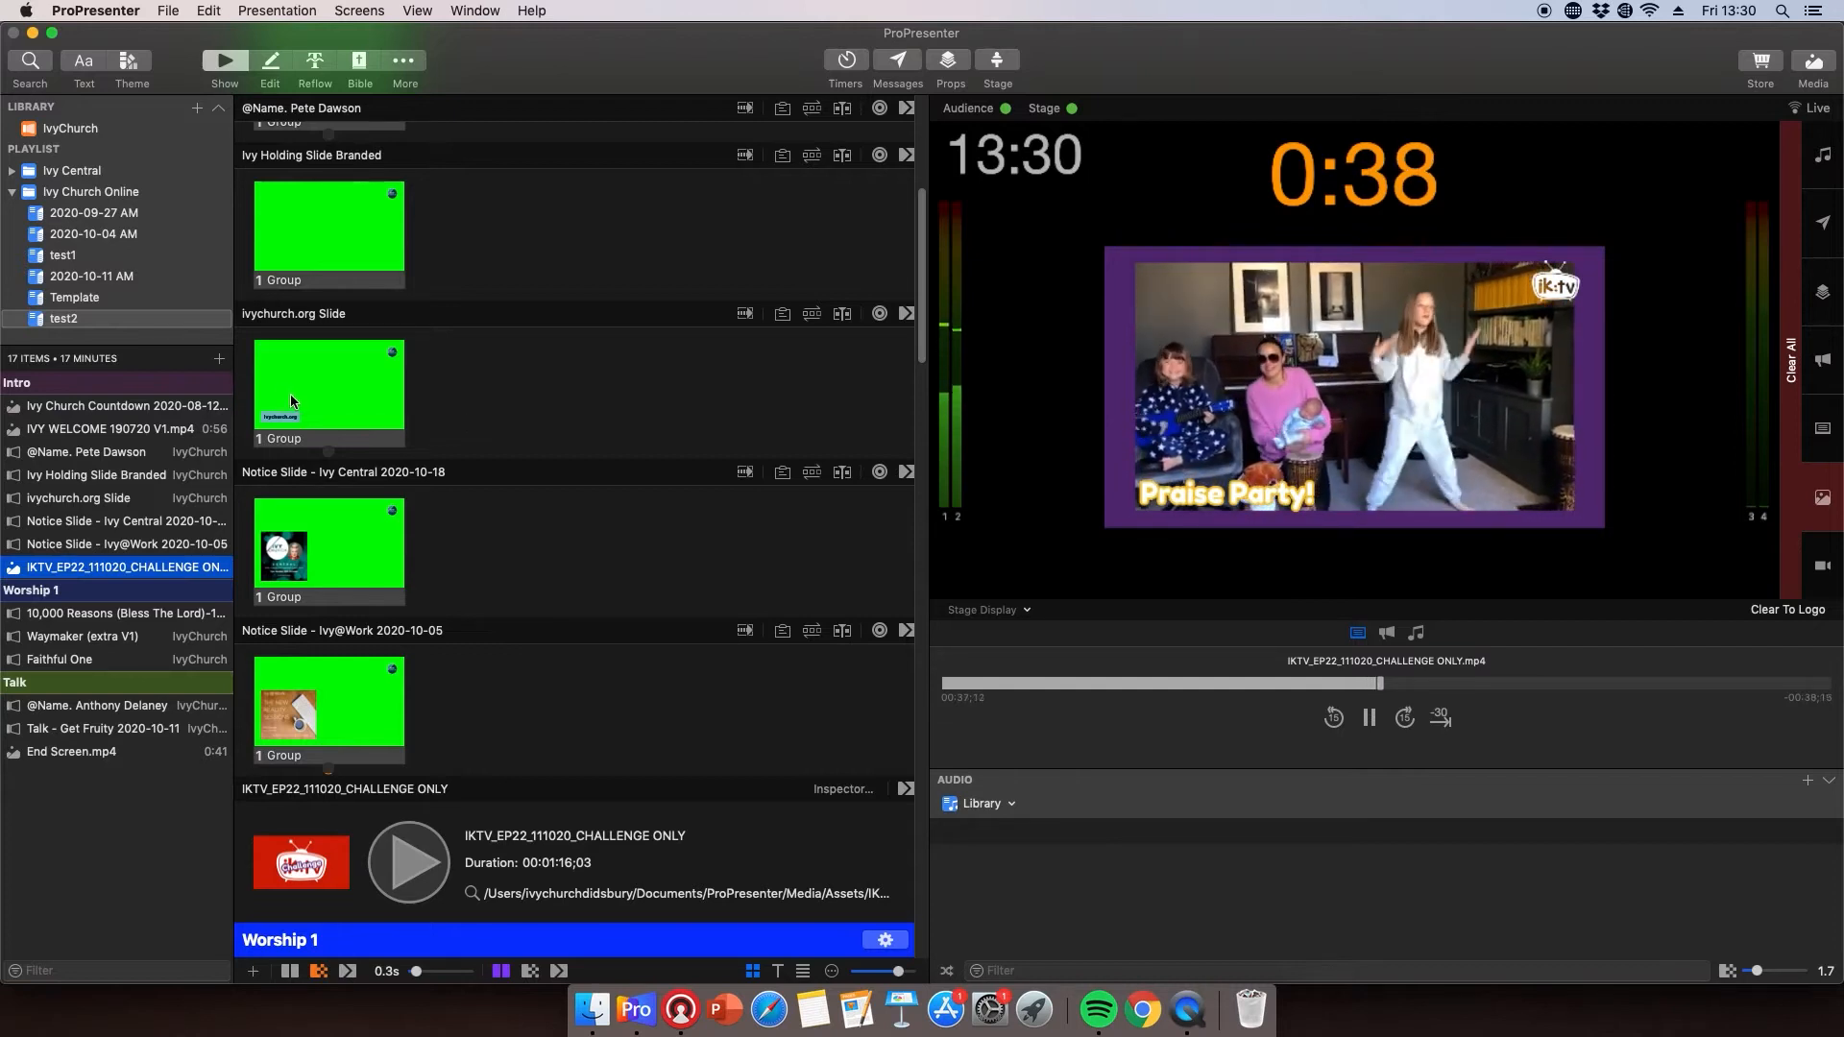
click(328, 388)
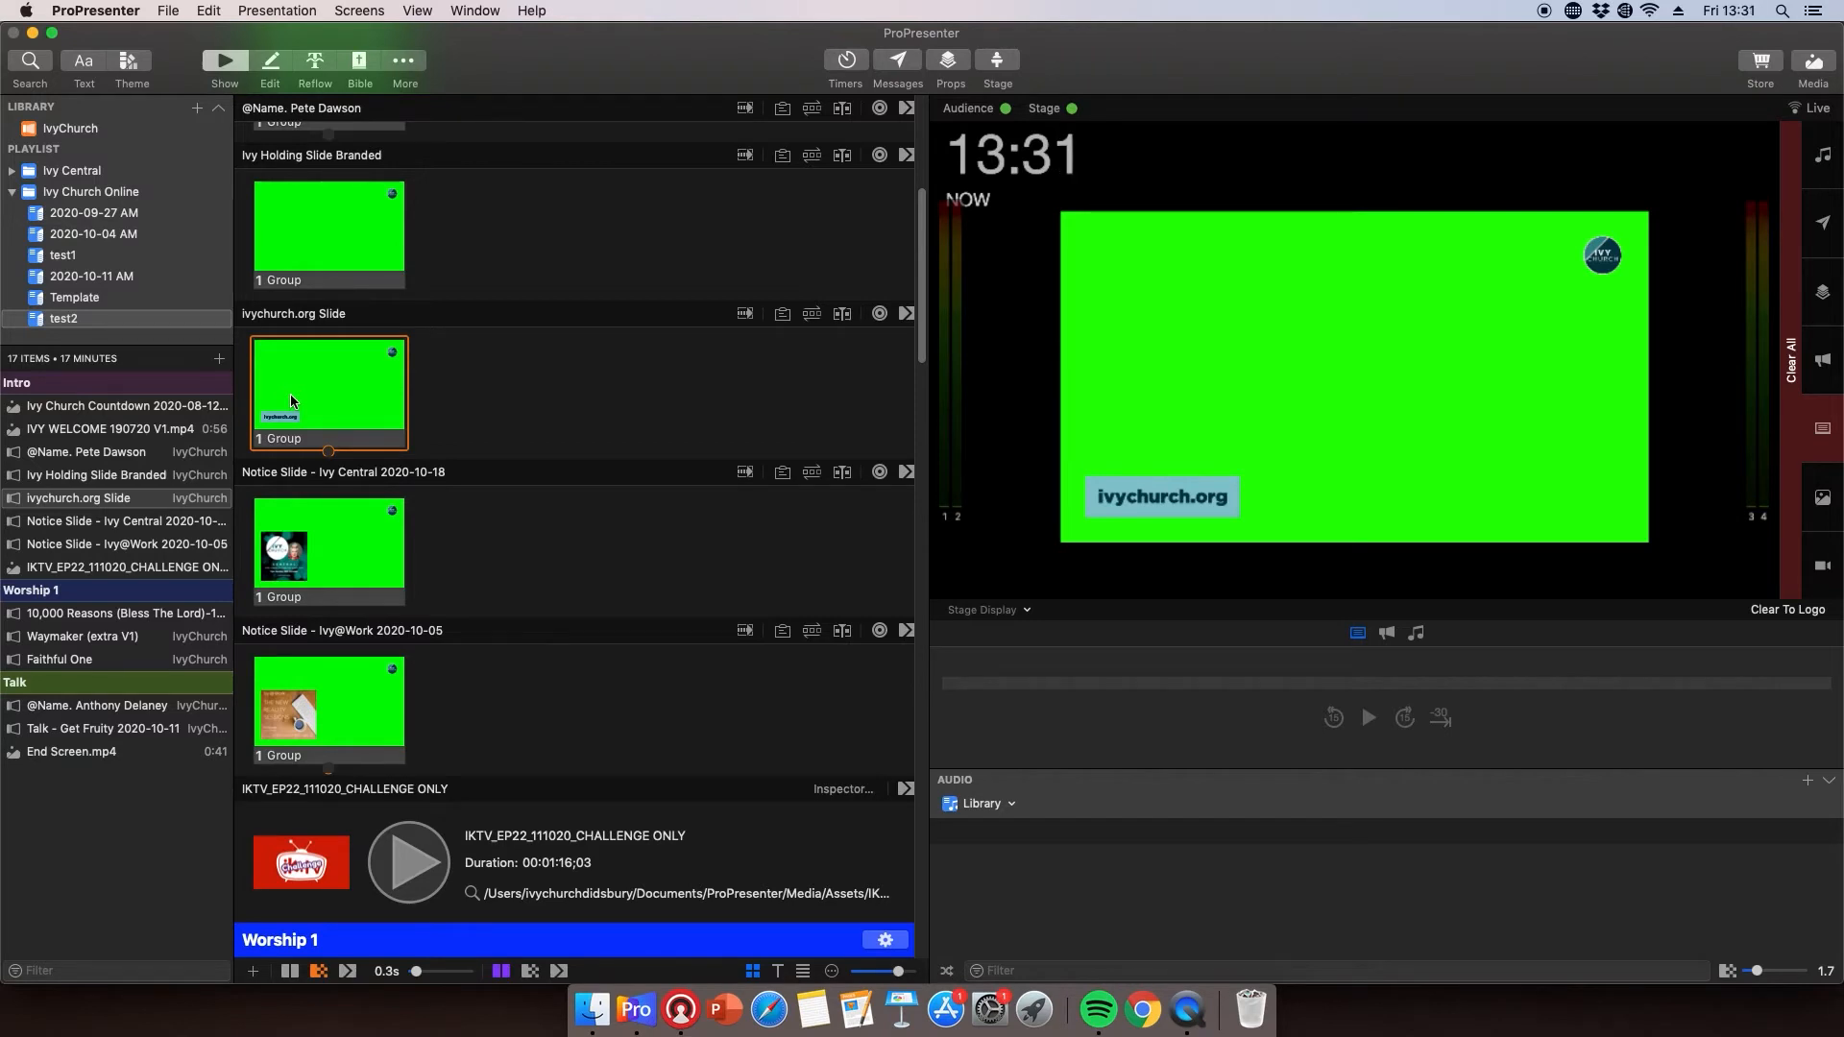
Step: Show a 'hello world' stage message and then take it down
click(998, 55)
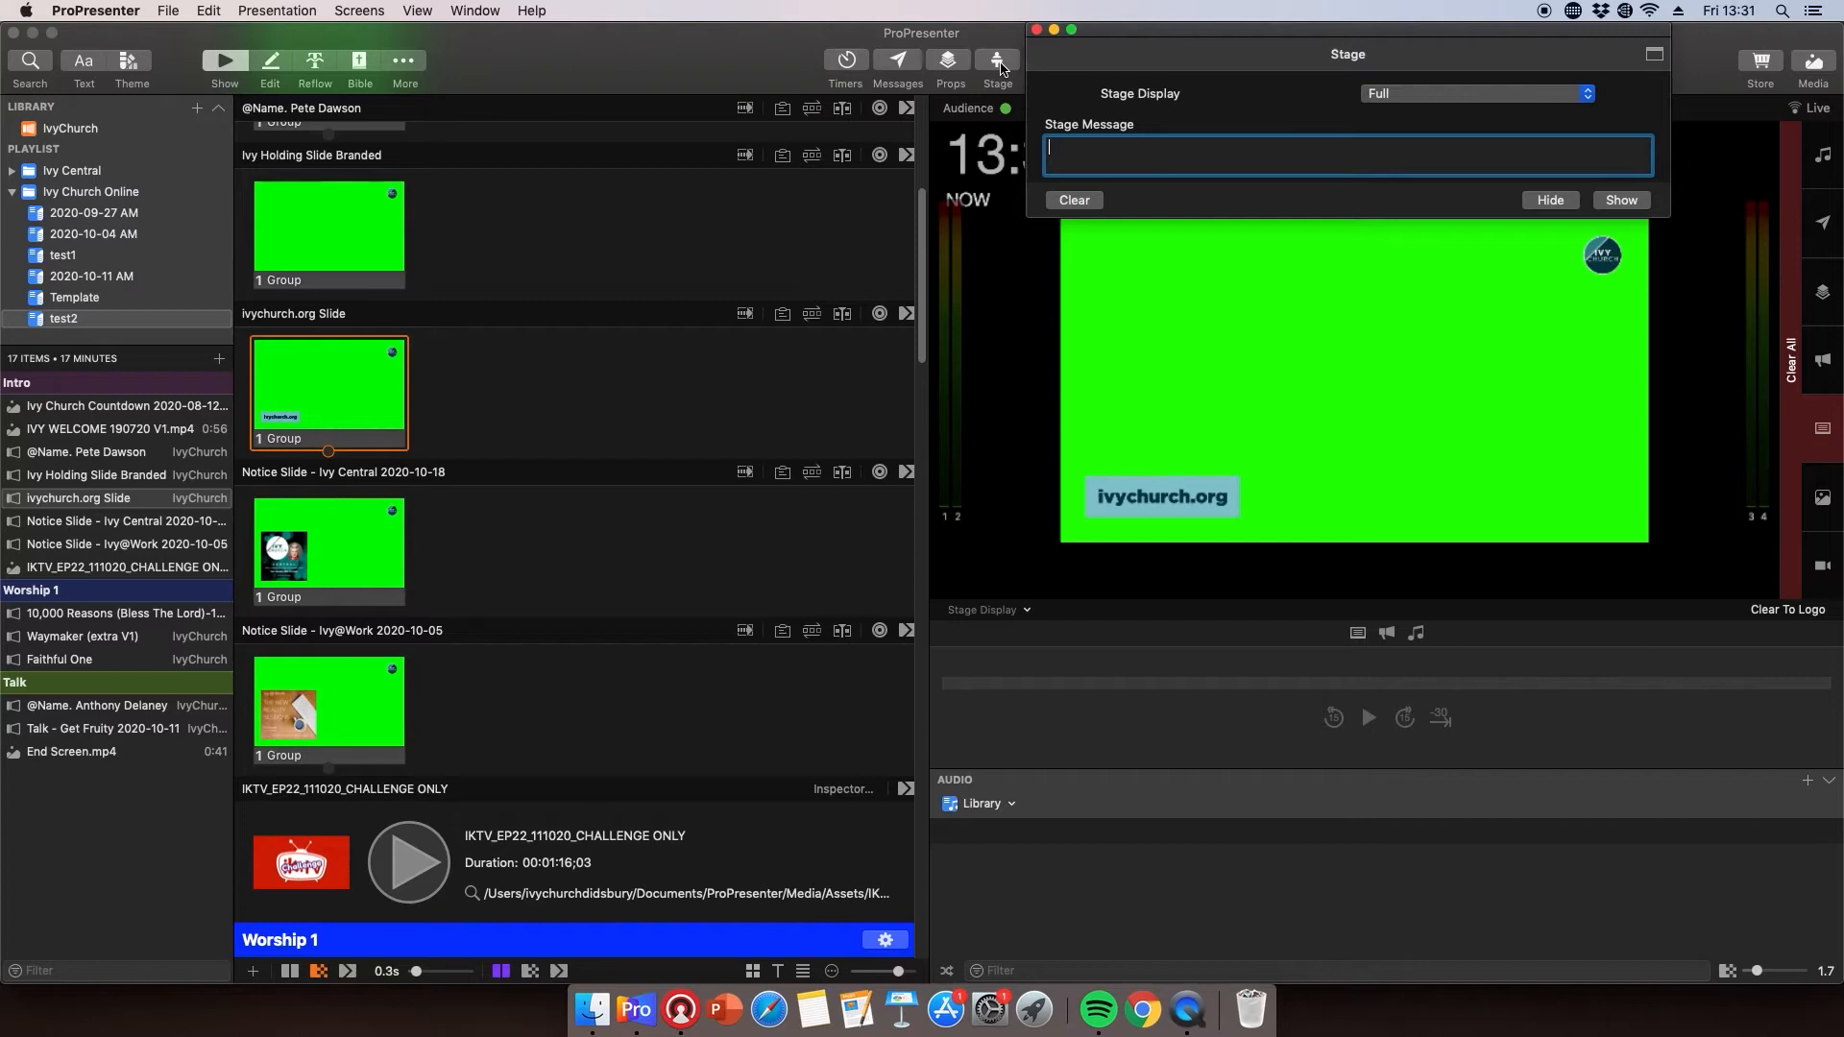
text(hello)
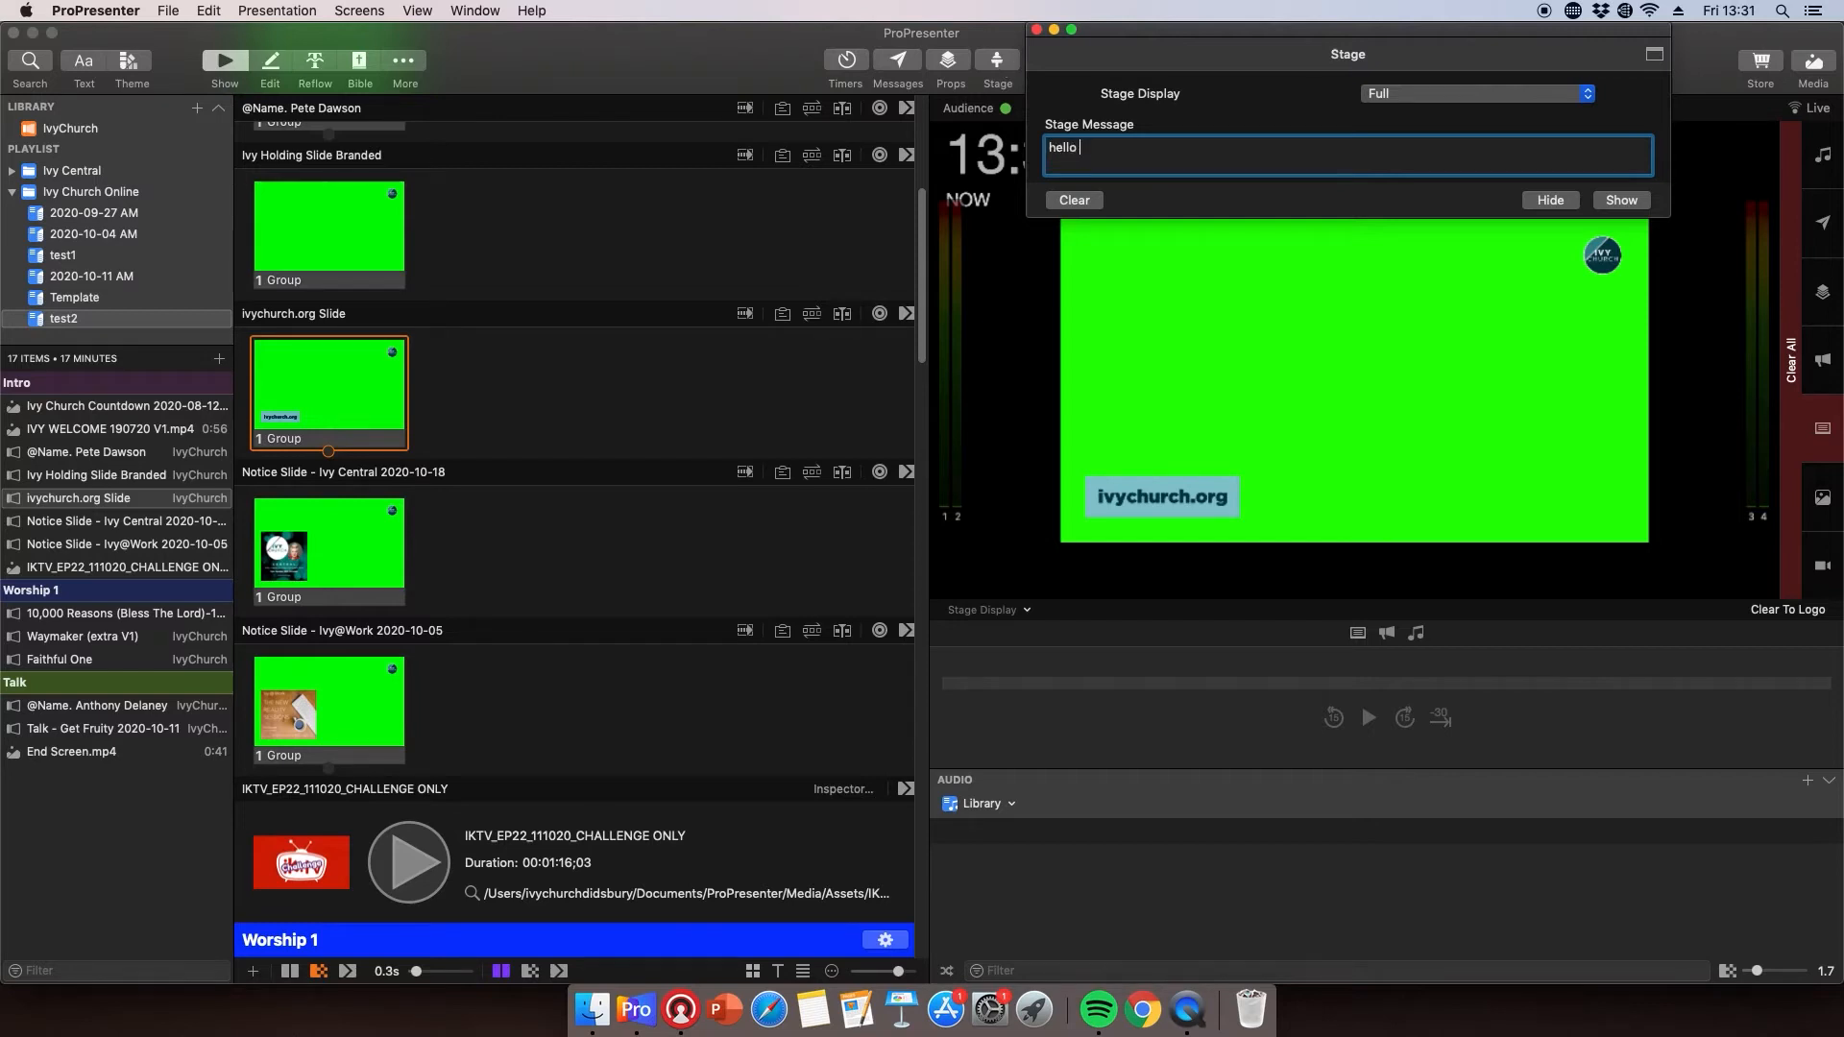
text(world)
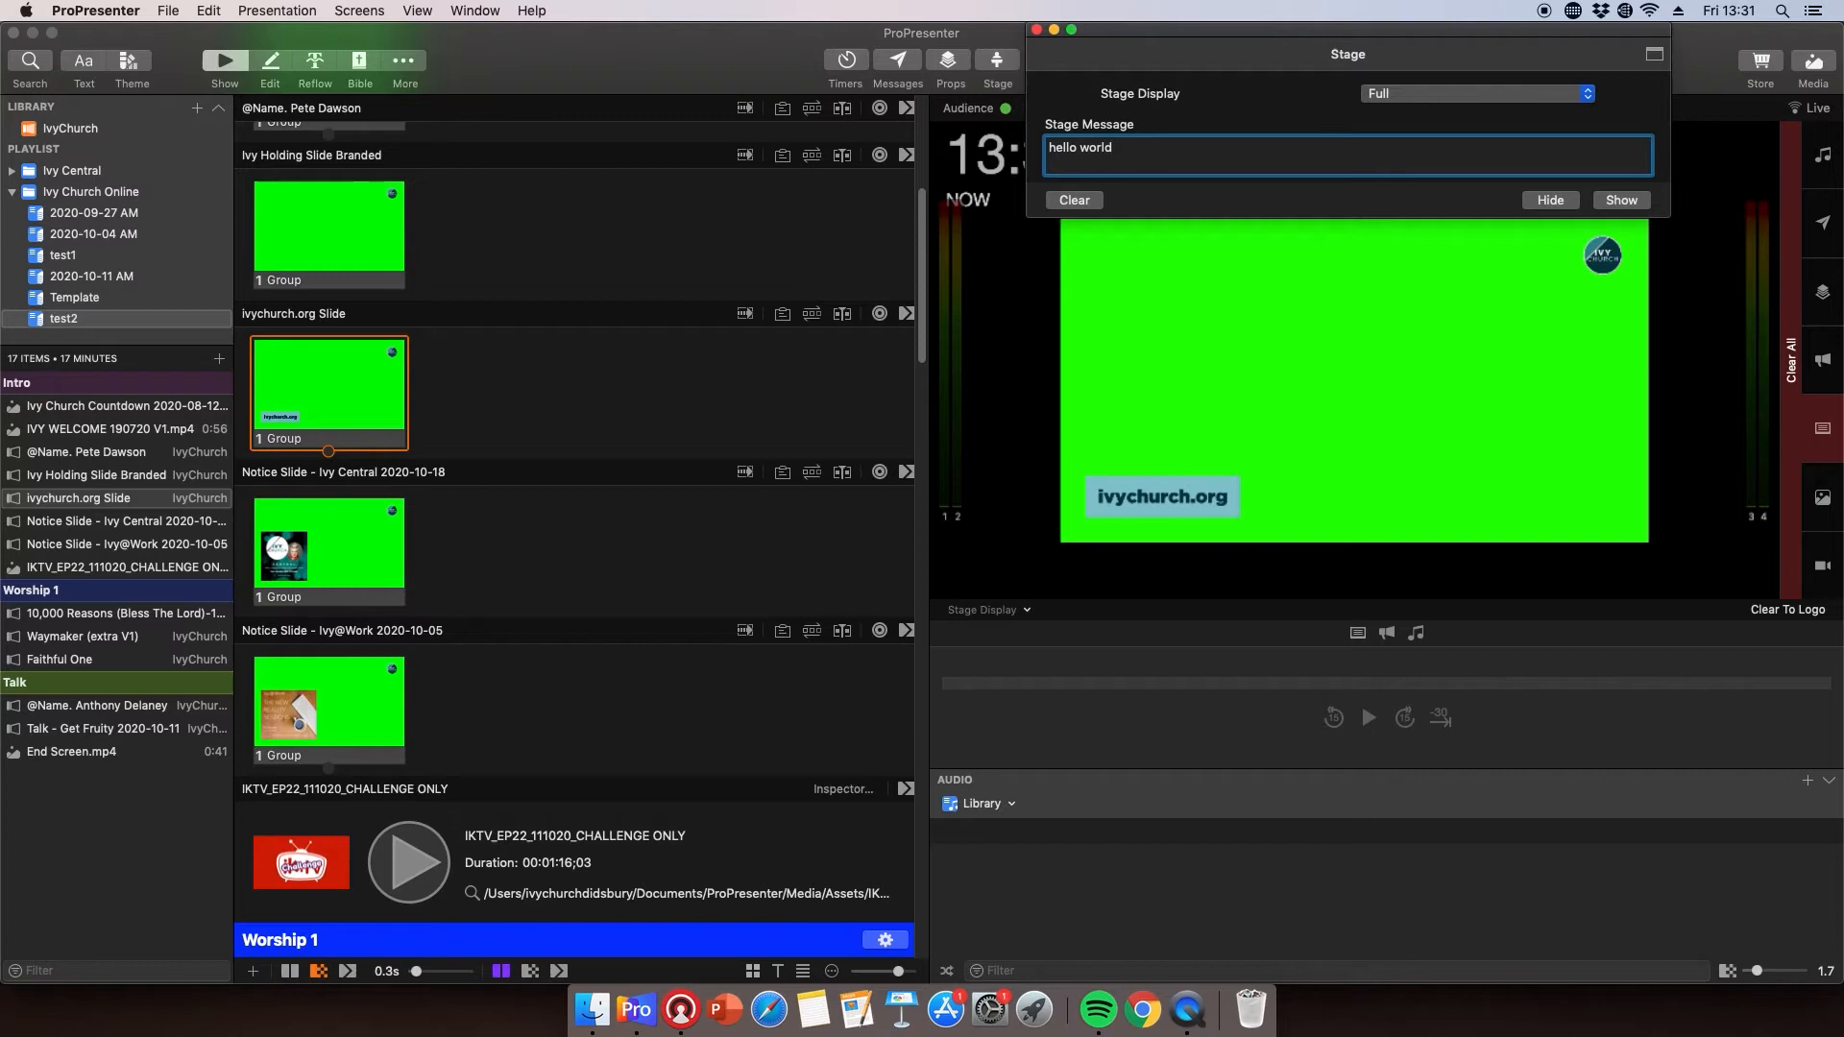
click(1621, 200)
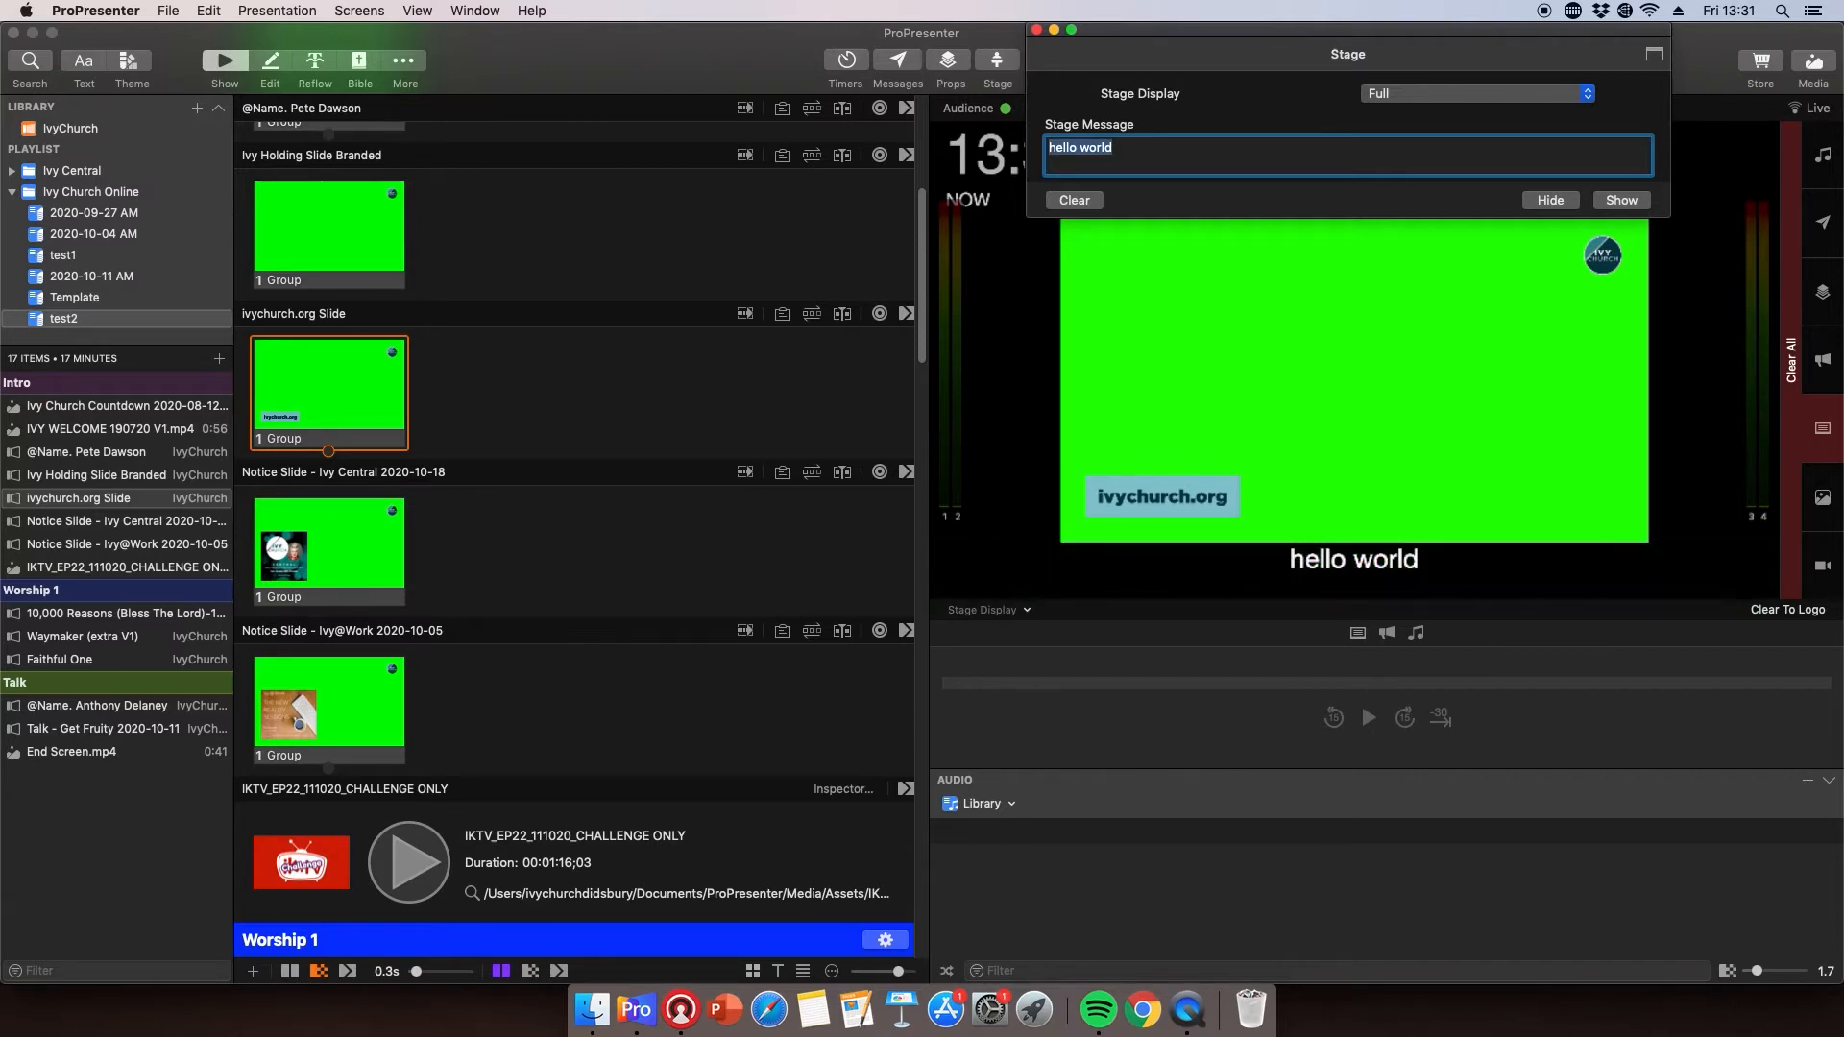
click(1073, 200)
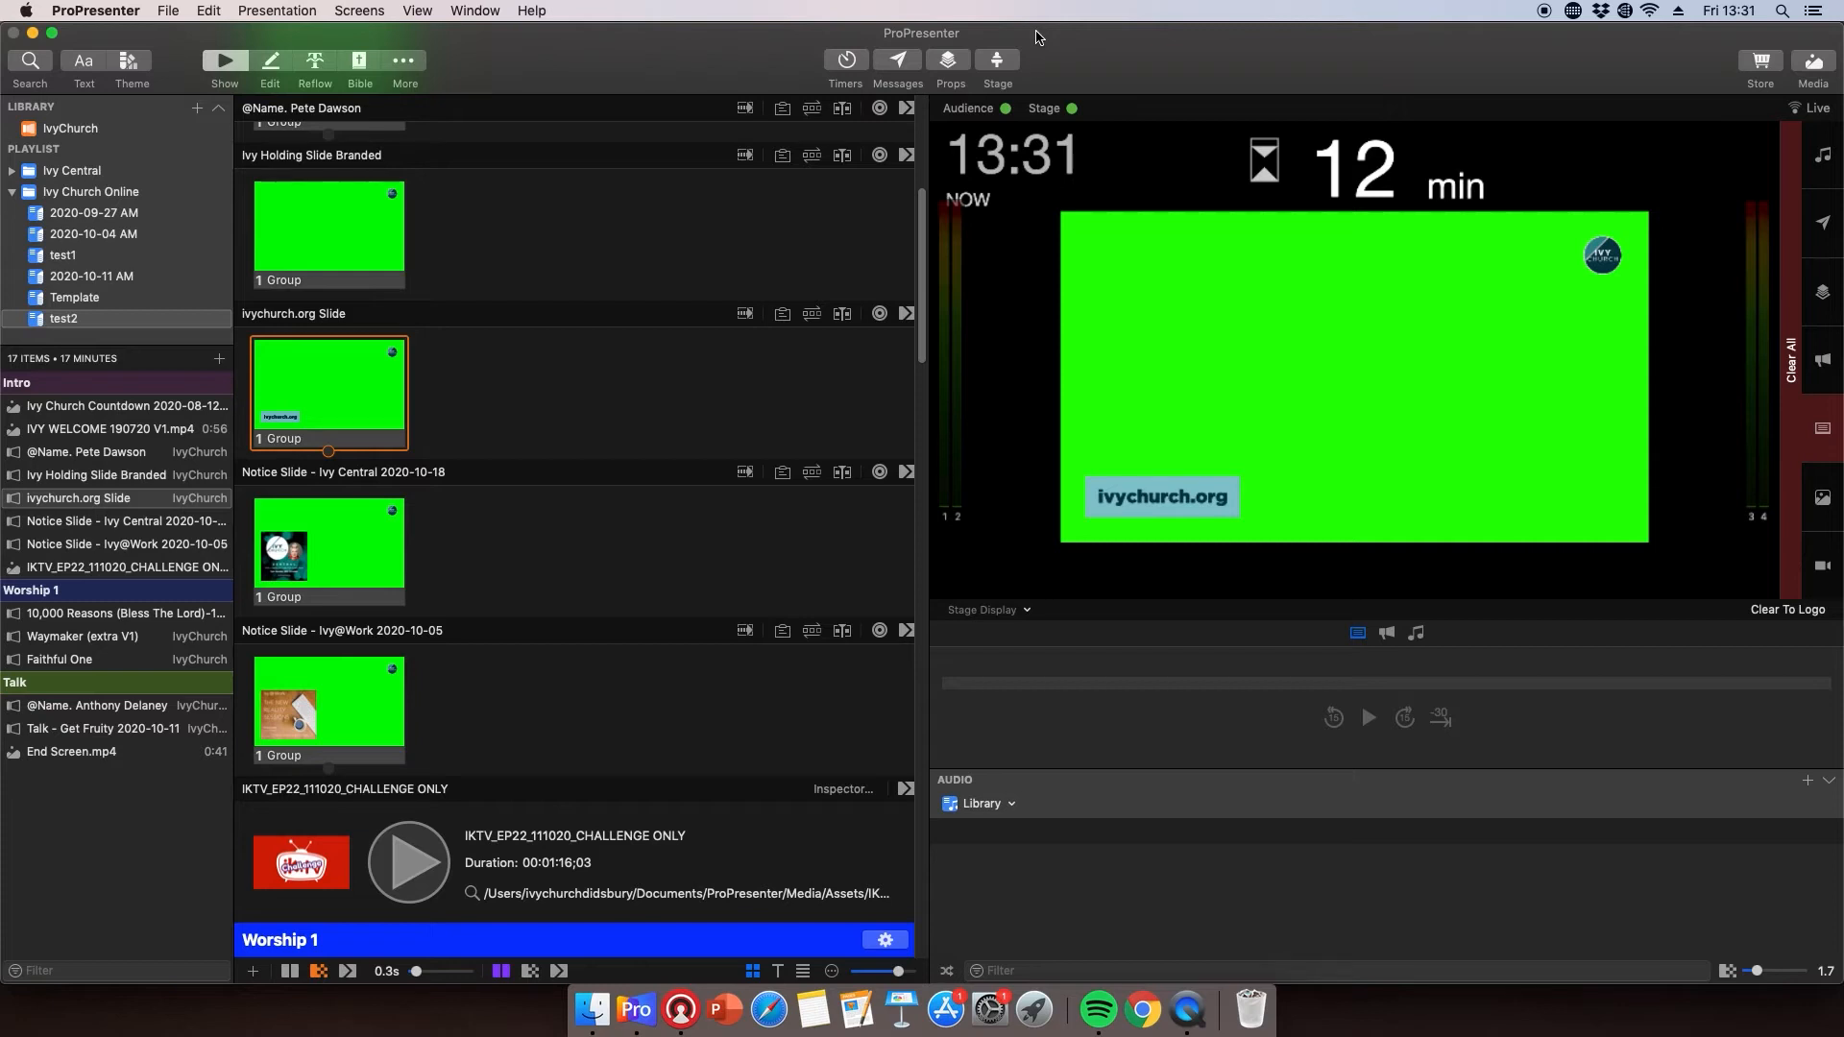
mouse_move(945, 127)
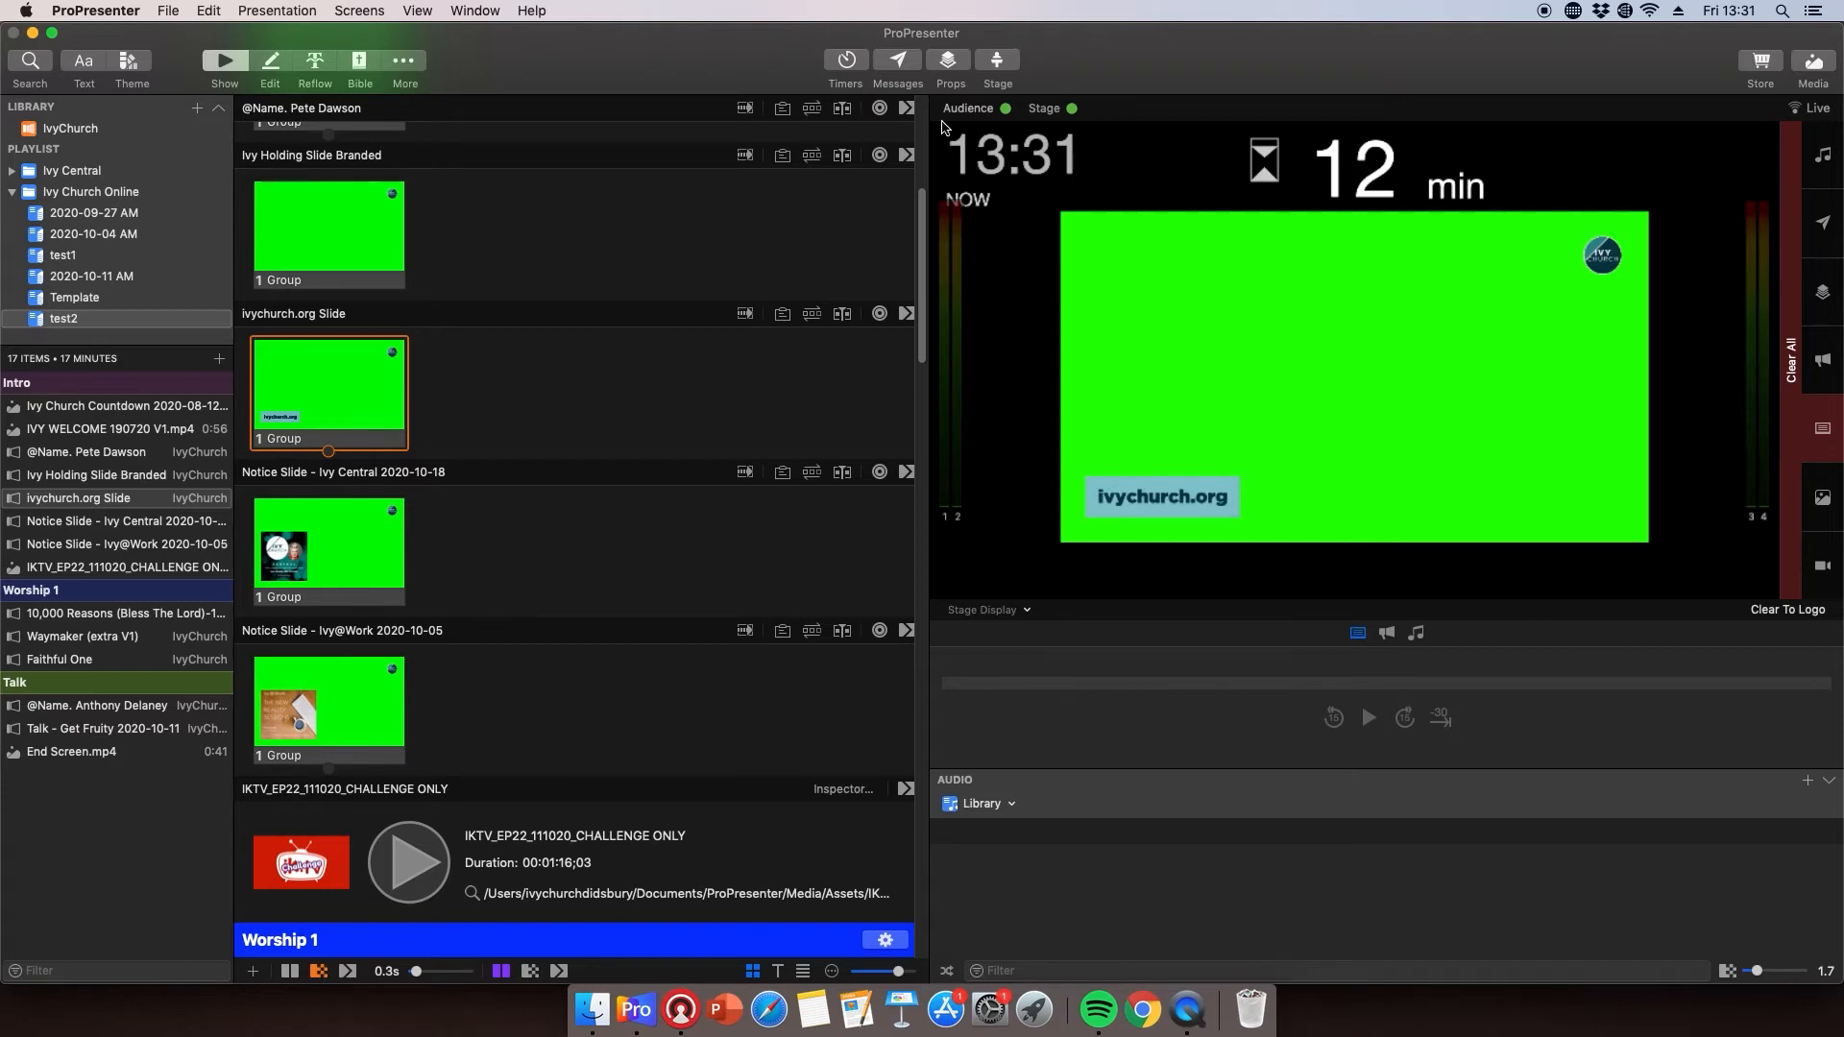
mouse_move(645, 390)
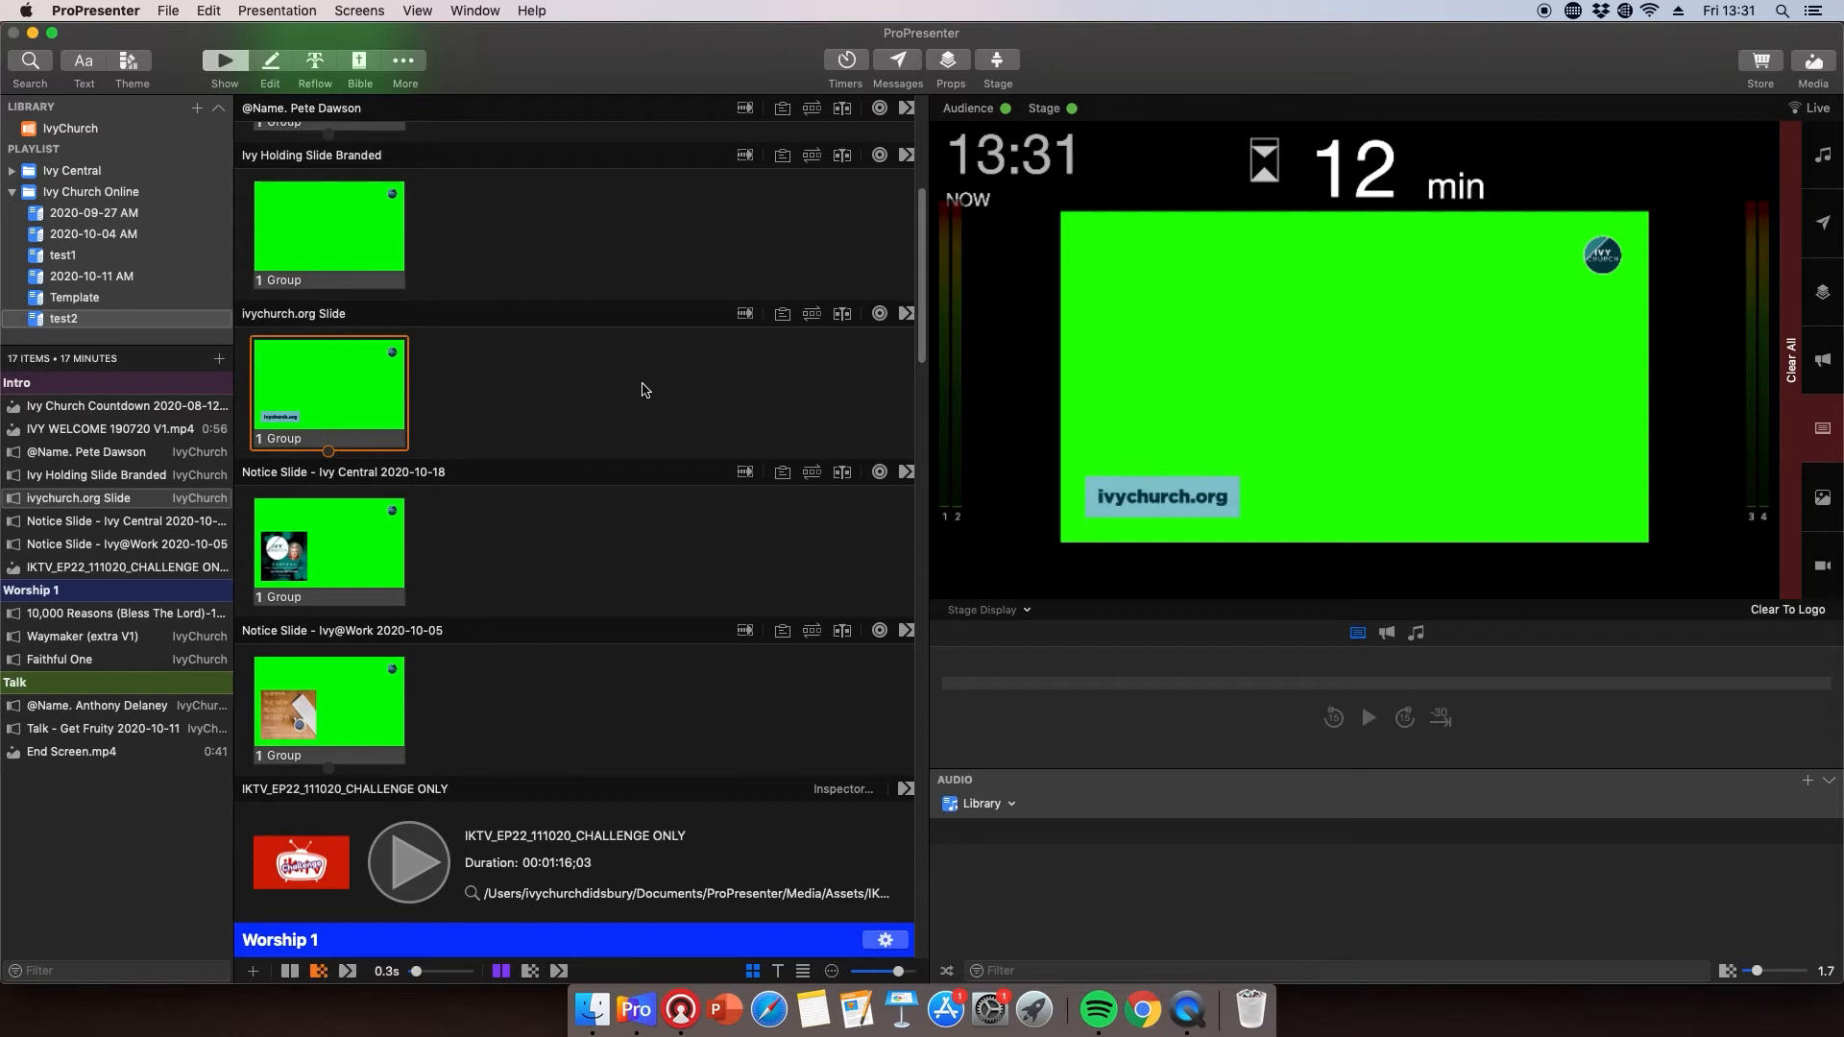
Step: Put the Ivy@Work notice slide live and open the Talk - Get Fruity 2020-10-11 presentation
click(329, 705)
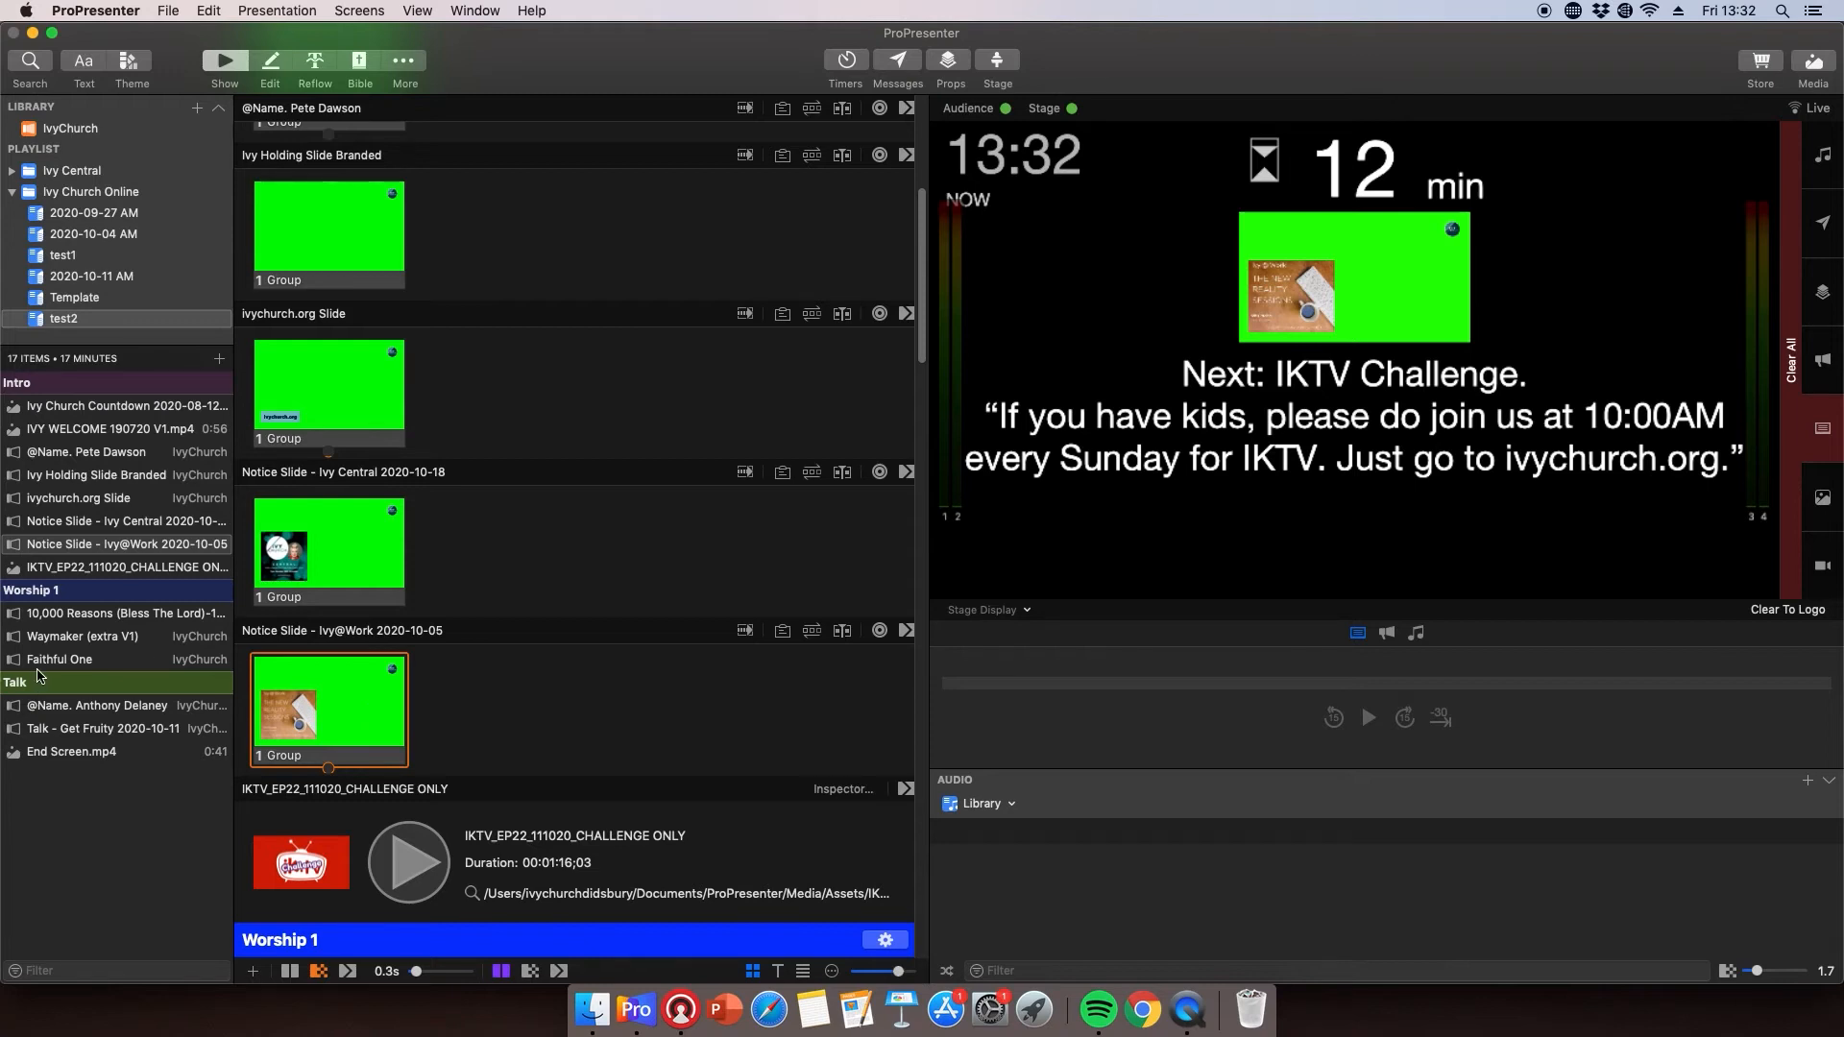
mouse_move(123, 747)
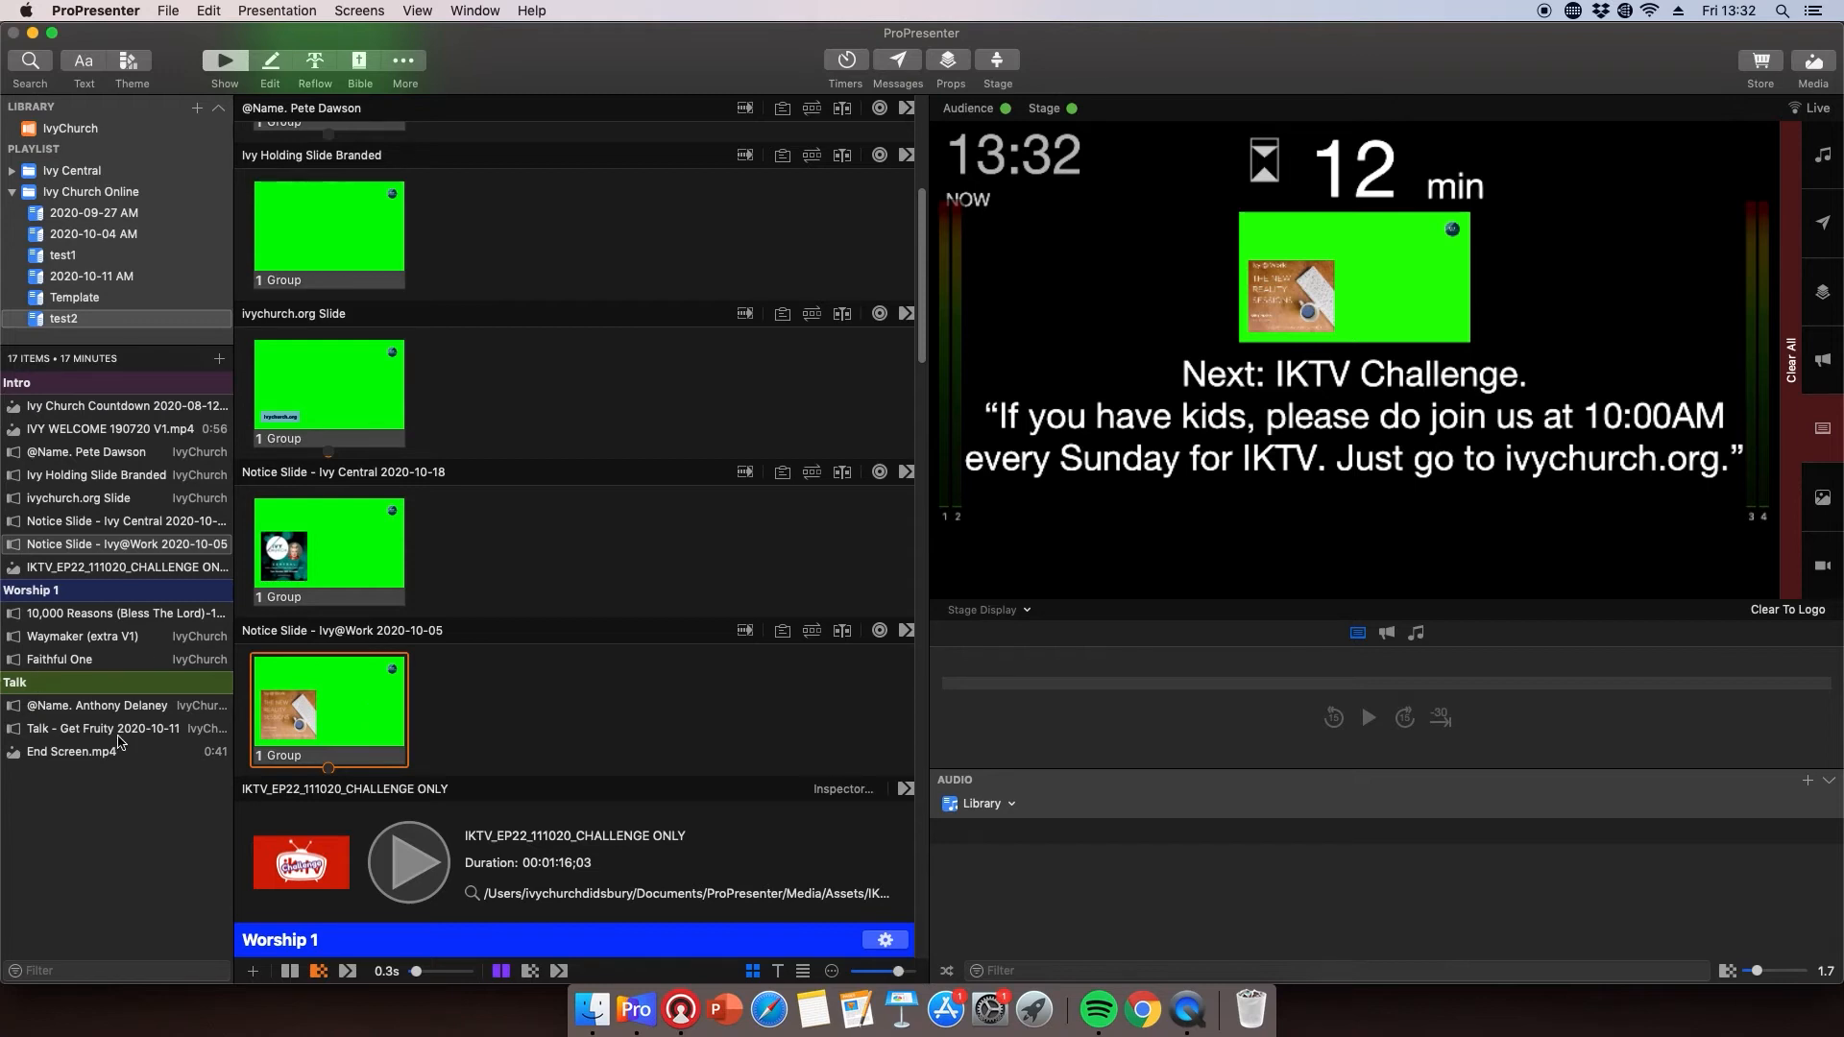
click(96, 728)
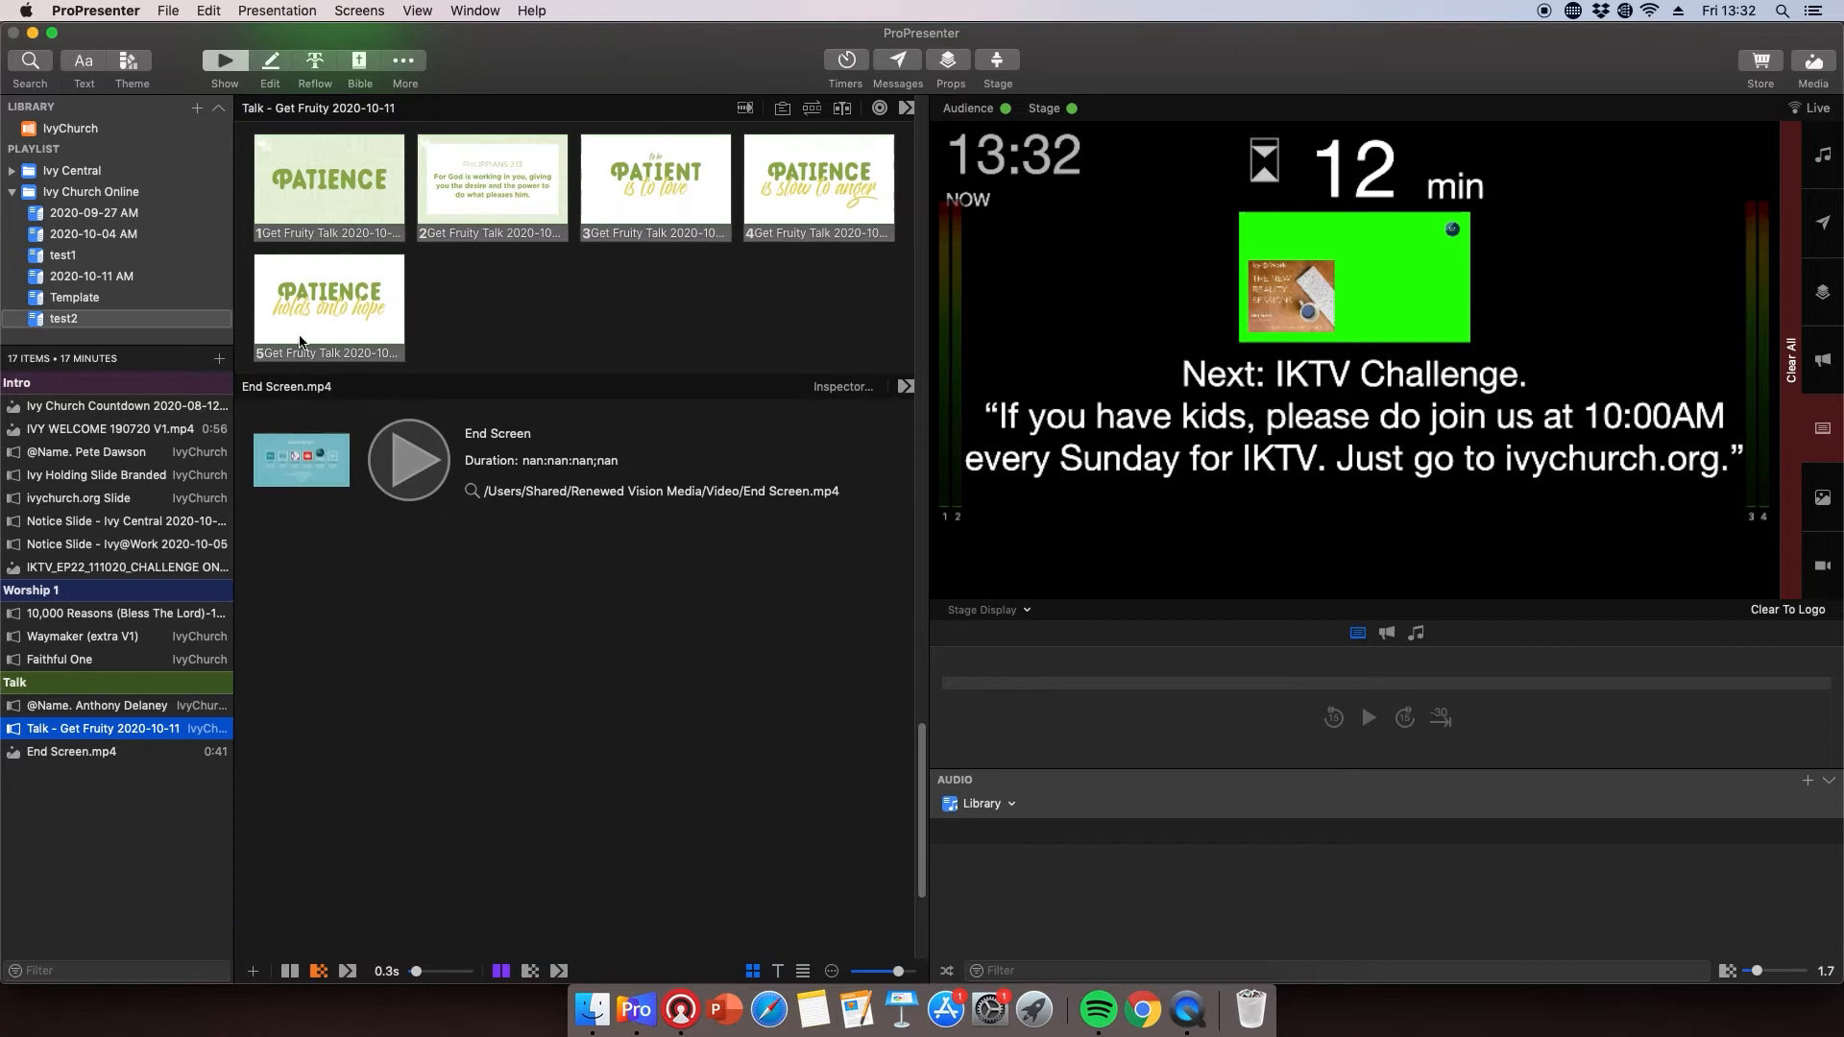
Step: Step through Get Fruity talk slides 1, 2 and 3, ending on 'to be Patient is to love'
click(328, 188)
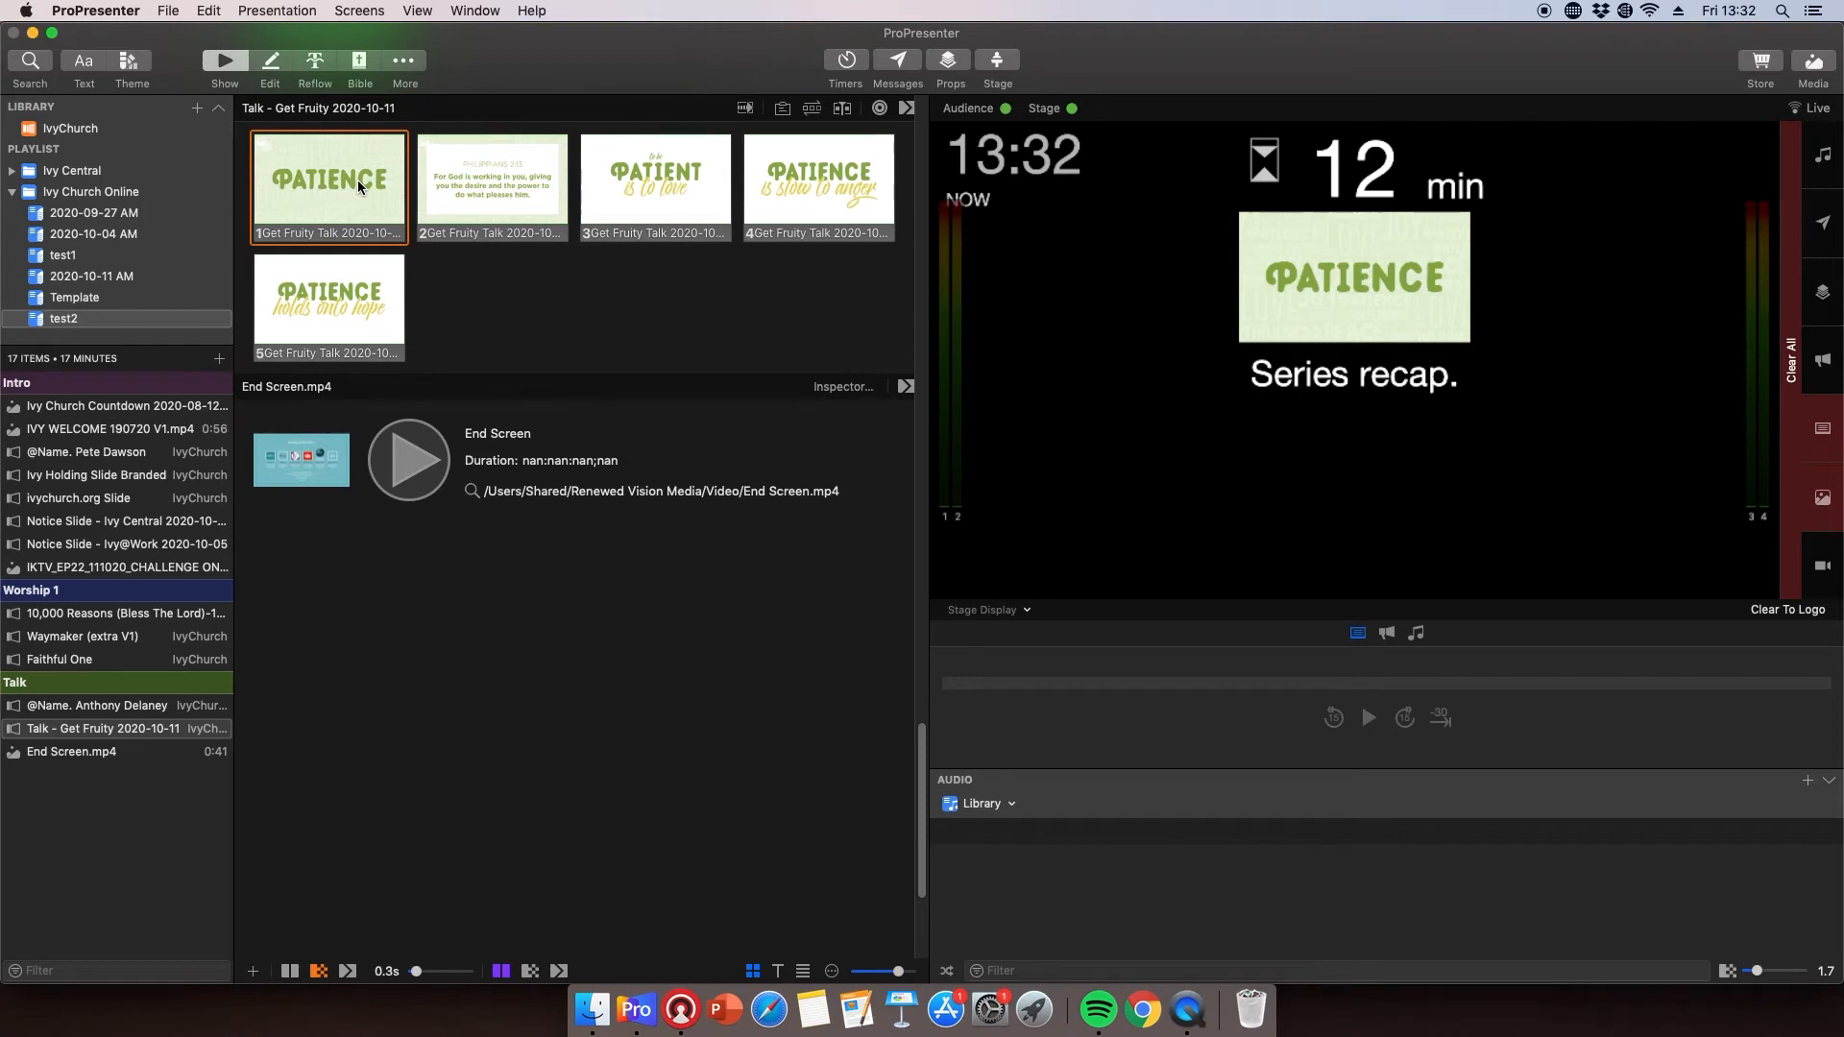
click(491, 182)
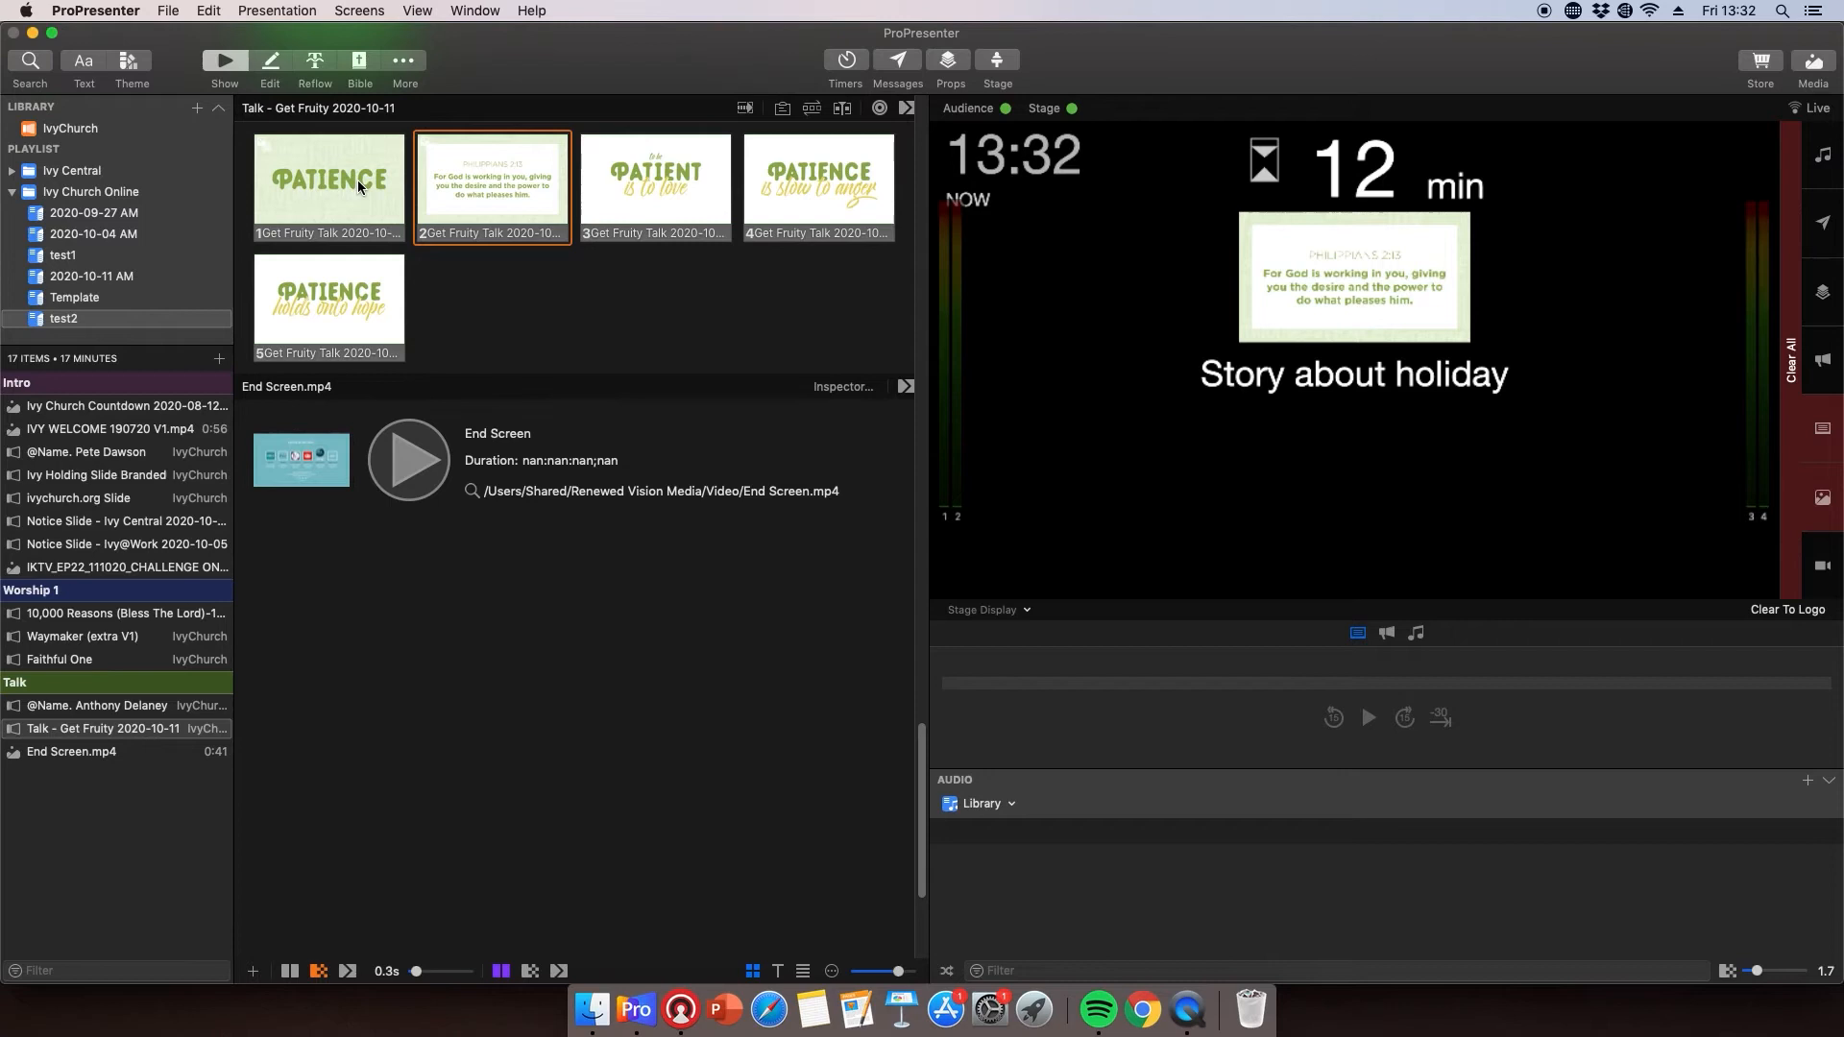
click(655, 176)
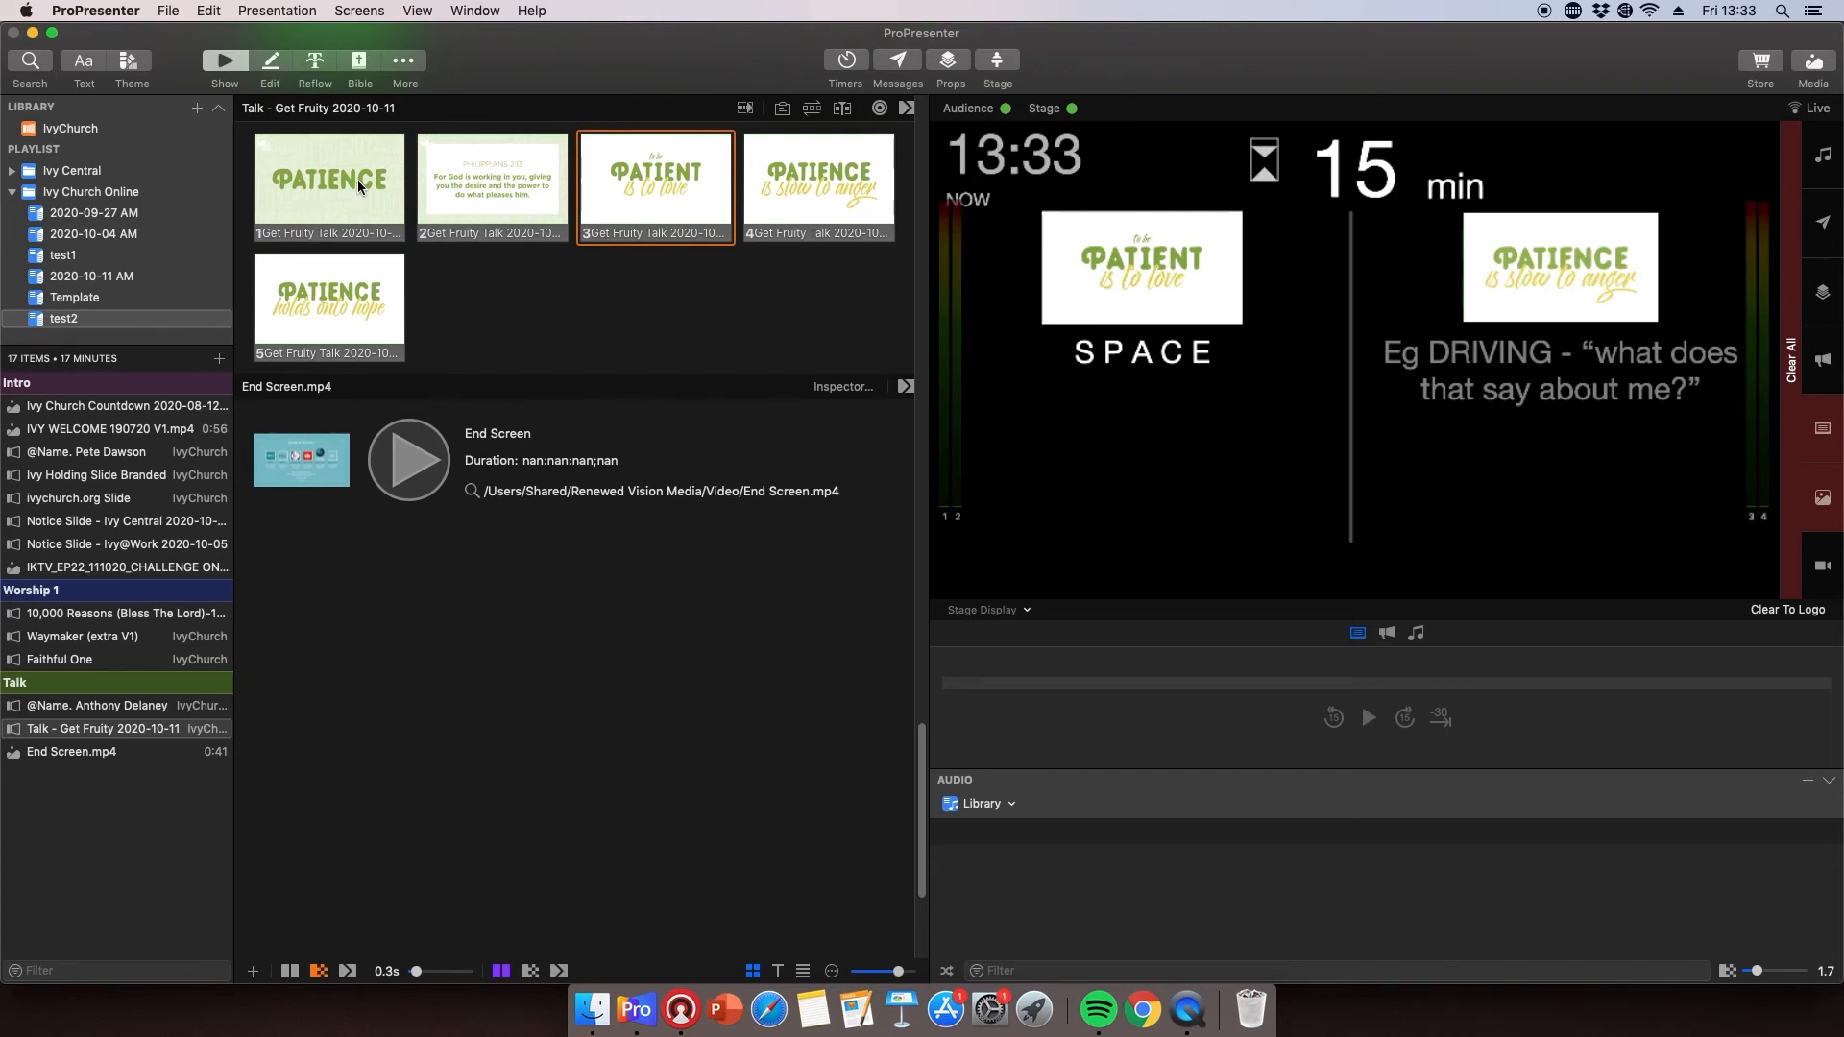
click(655, 177)
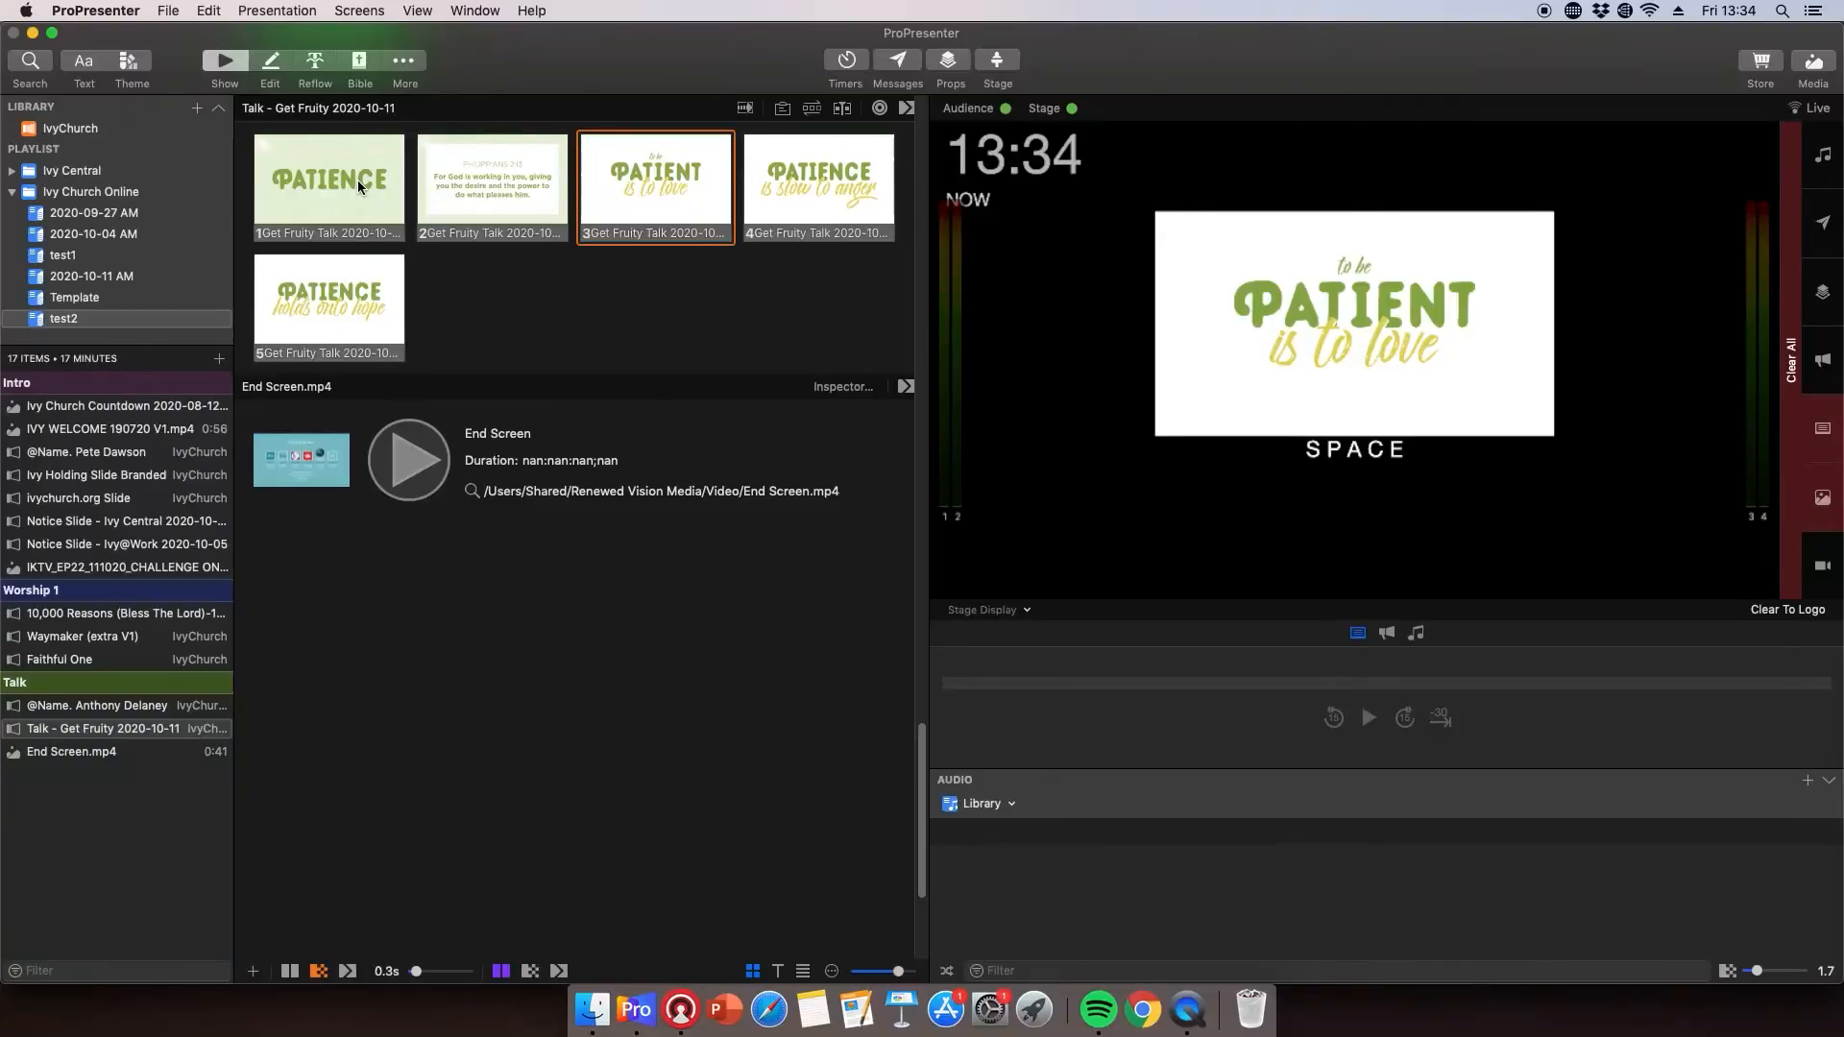